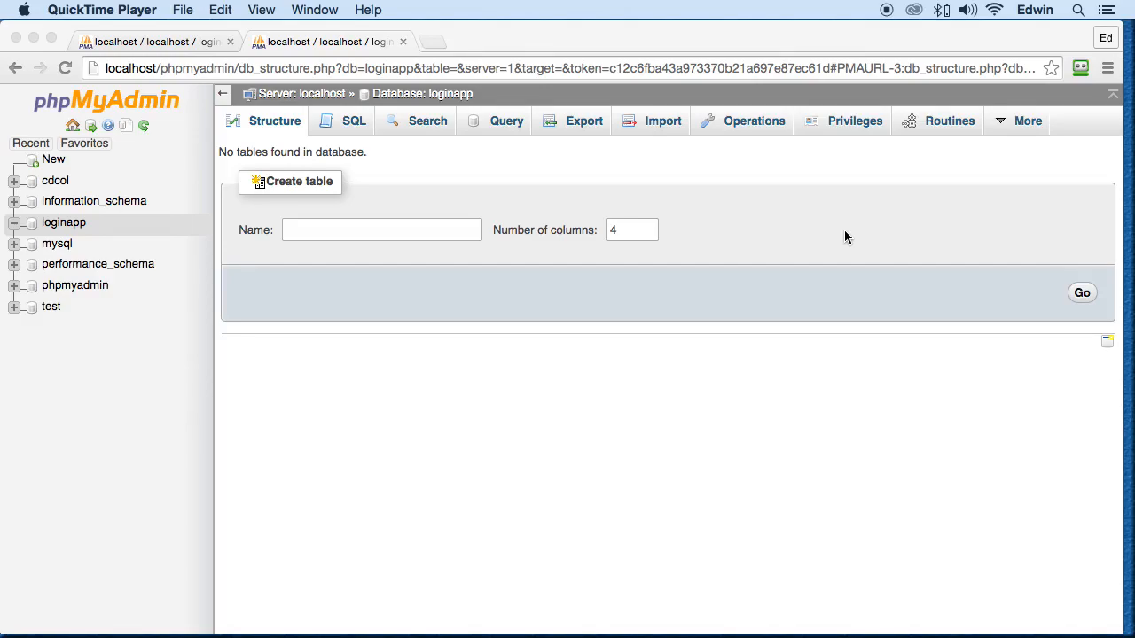
pyautogui.moveTo(358, 213)
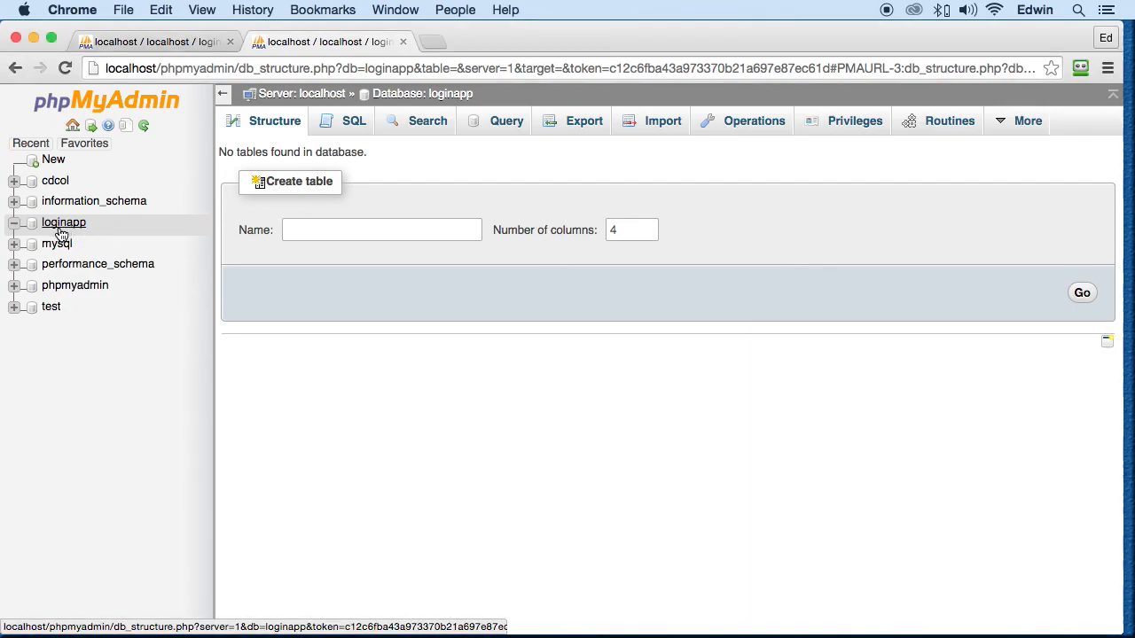
pyautogui.moveTo(333, 256)
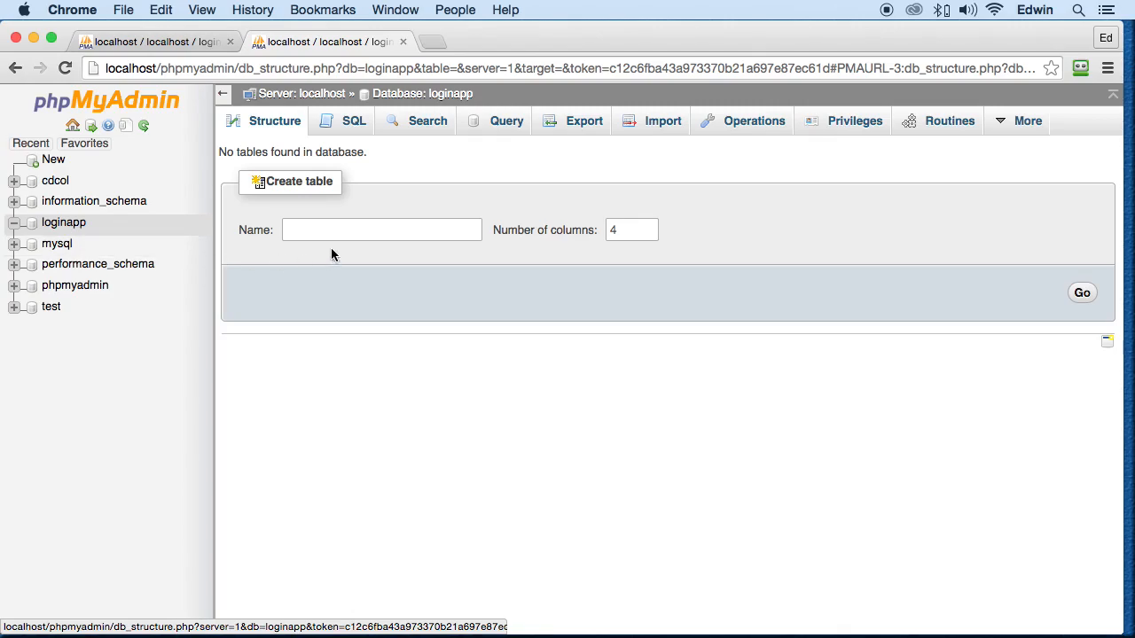
# - Enter table name users and reduce the column count to 3 in the Create table form
pyautogui.click(381, 230)
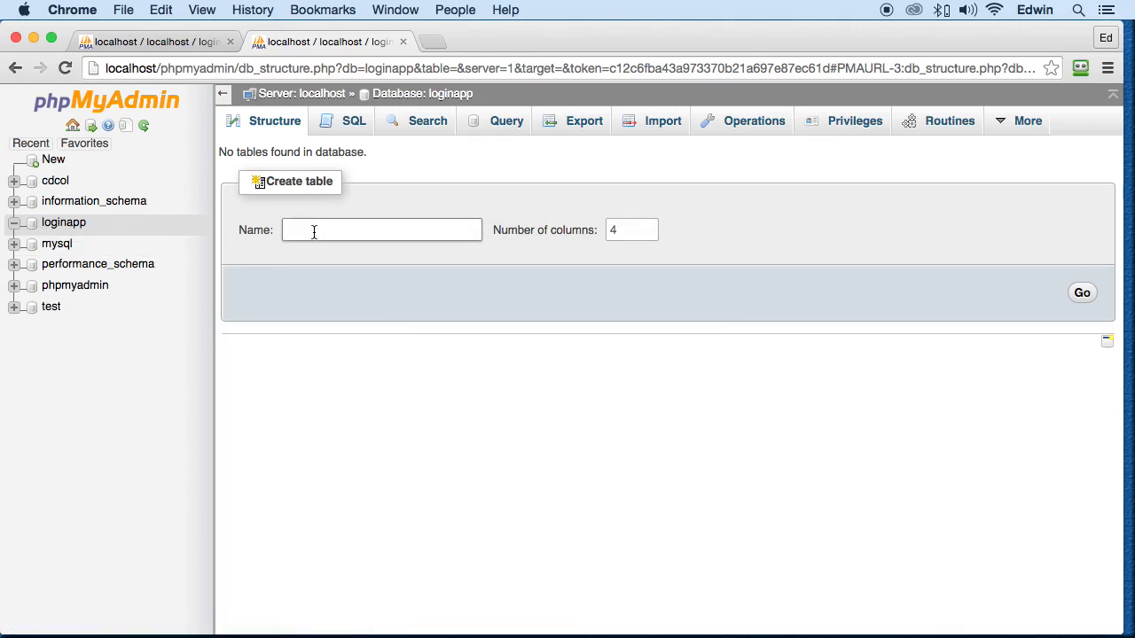
pyautogui.write('USER')
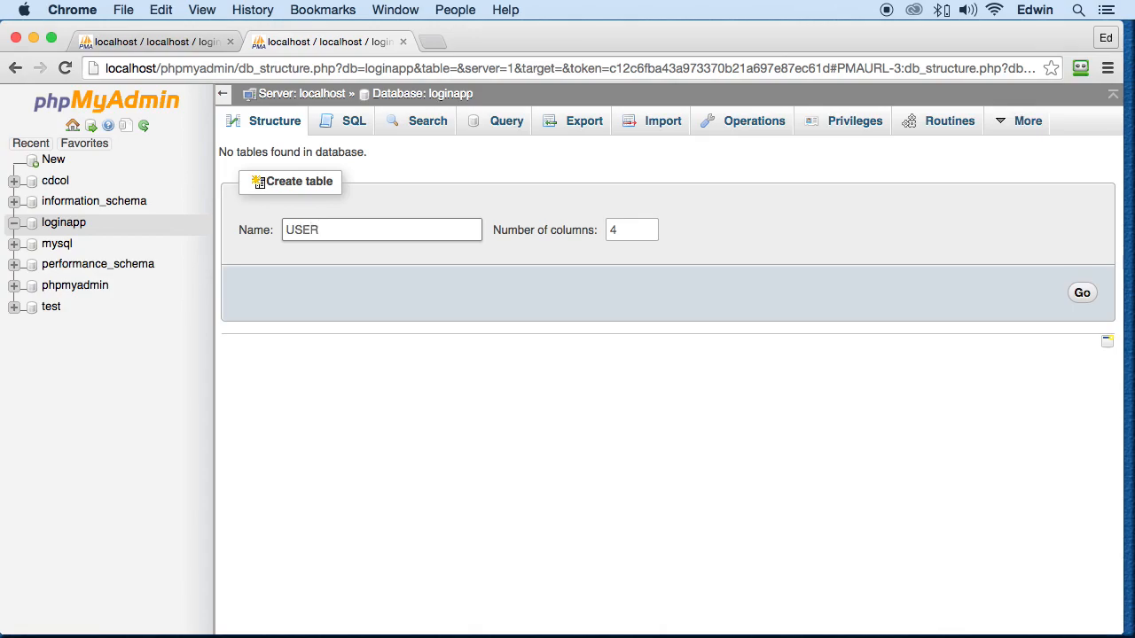
pyautogui.write('user')
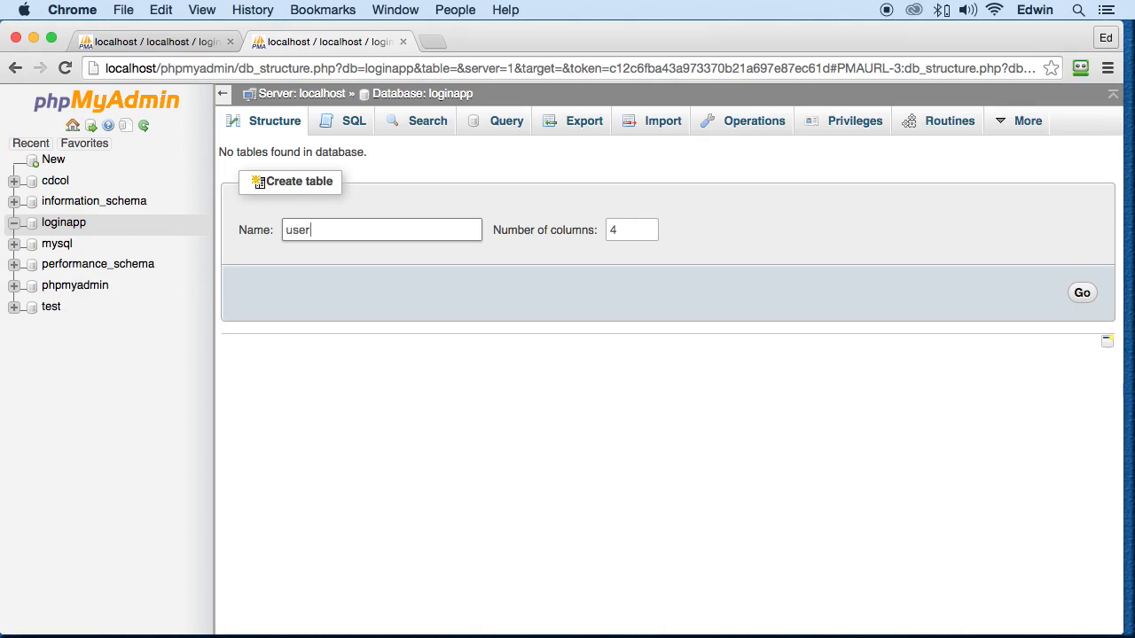
pyautogui.write('s')
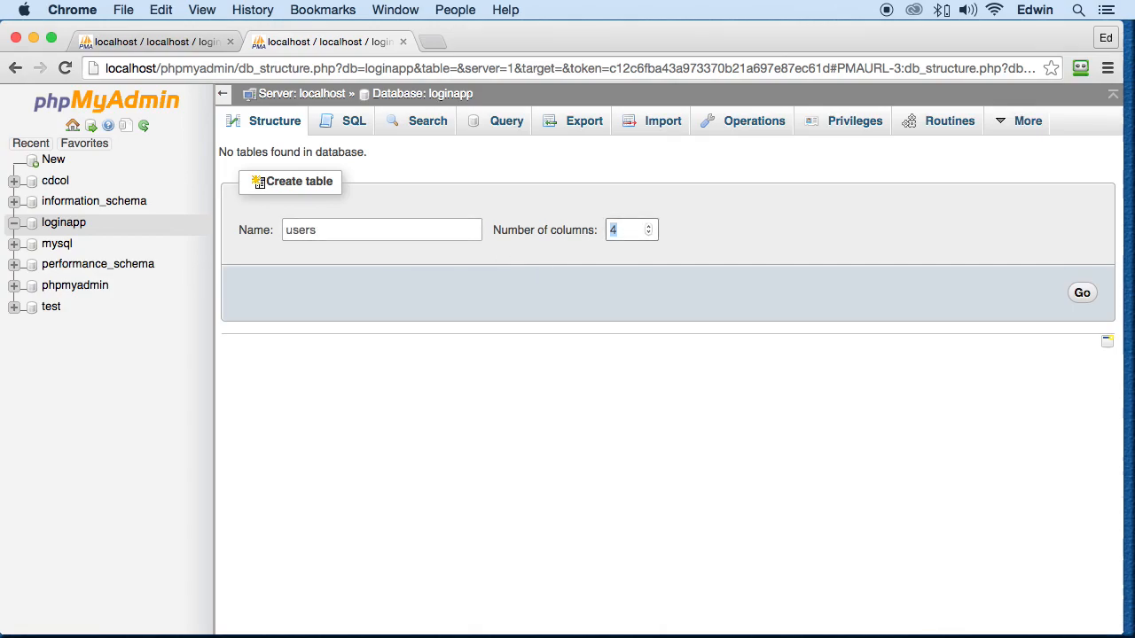
pyautogui.click(649, 234)
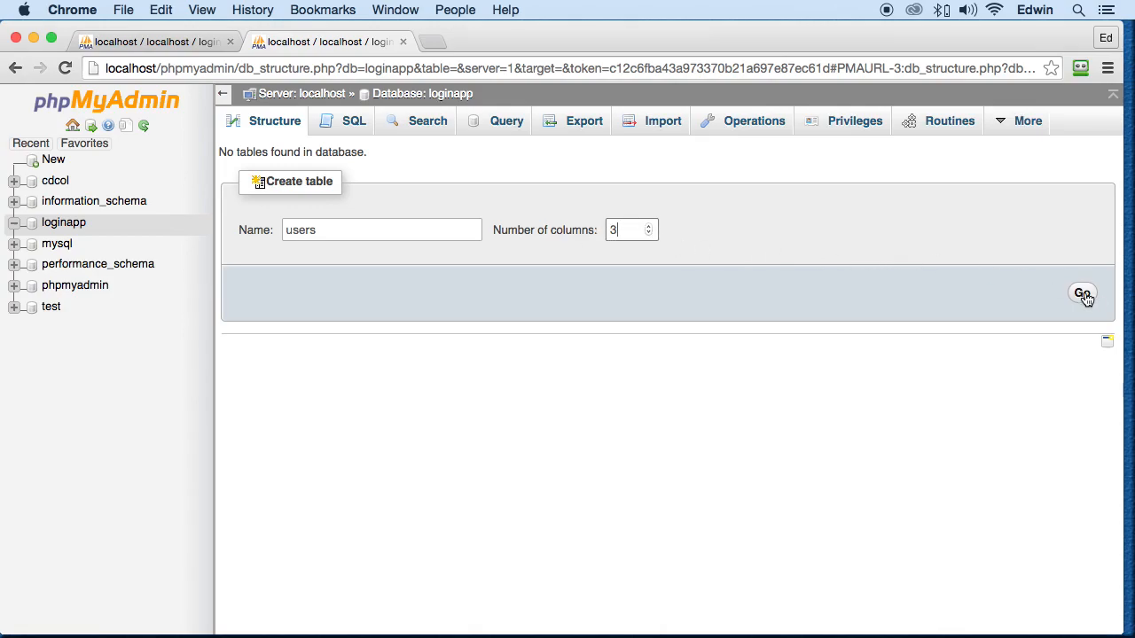
# - Create the table and name its three columns id, username and password
pyautogui.click(1082, 294)
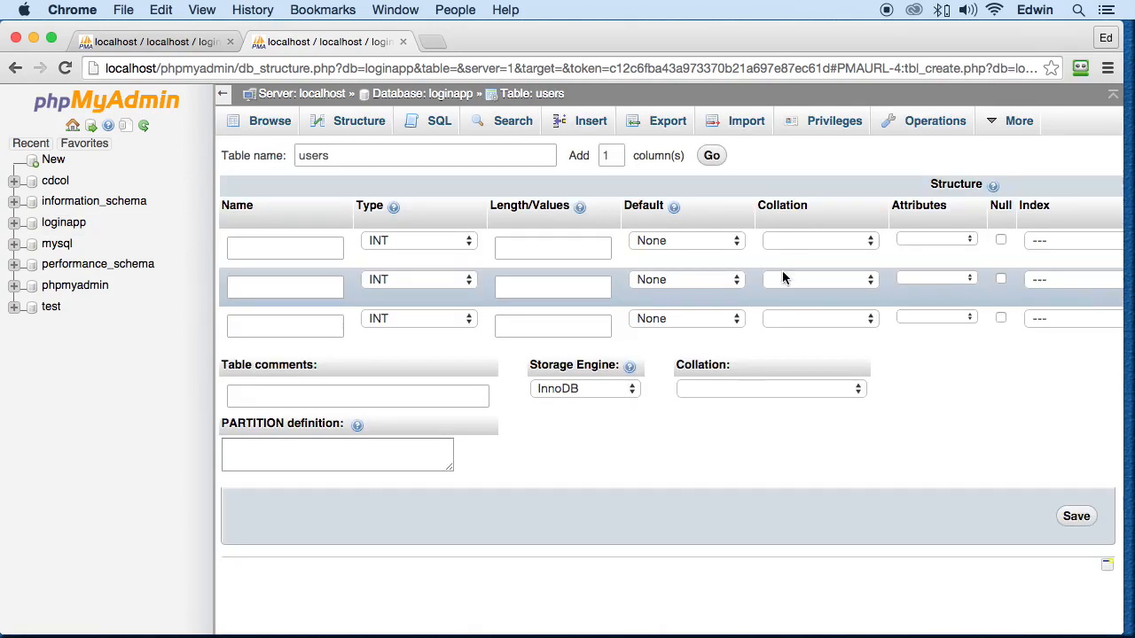
pyautogui.click(284, 249)
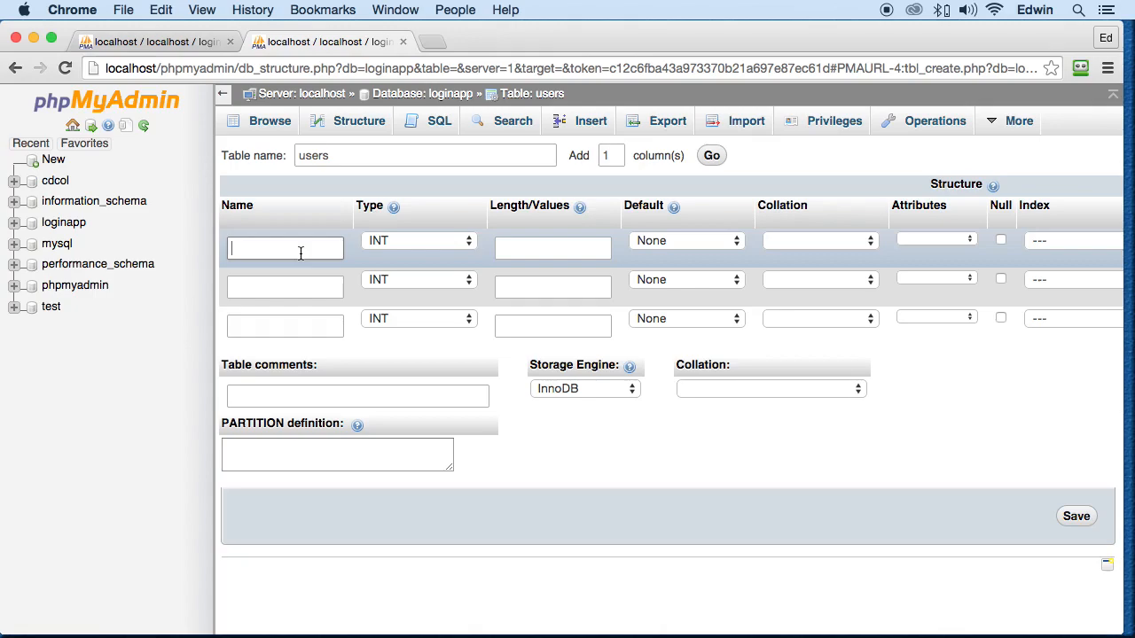
pyautogui.write('id')
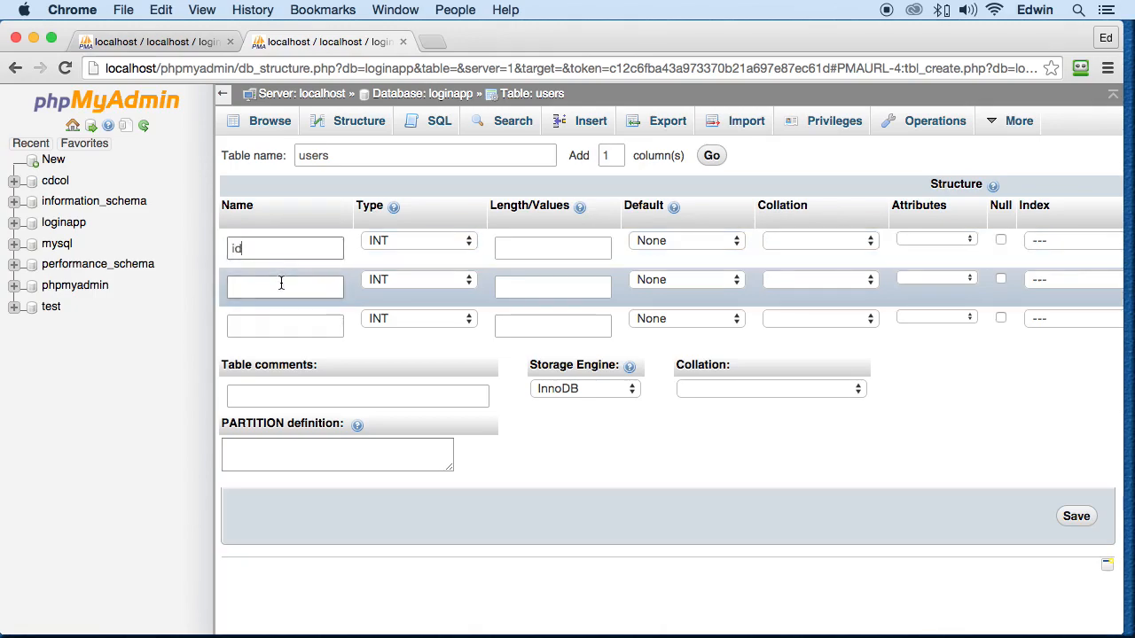
pyautogui.write('u')
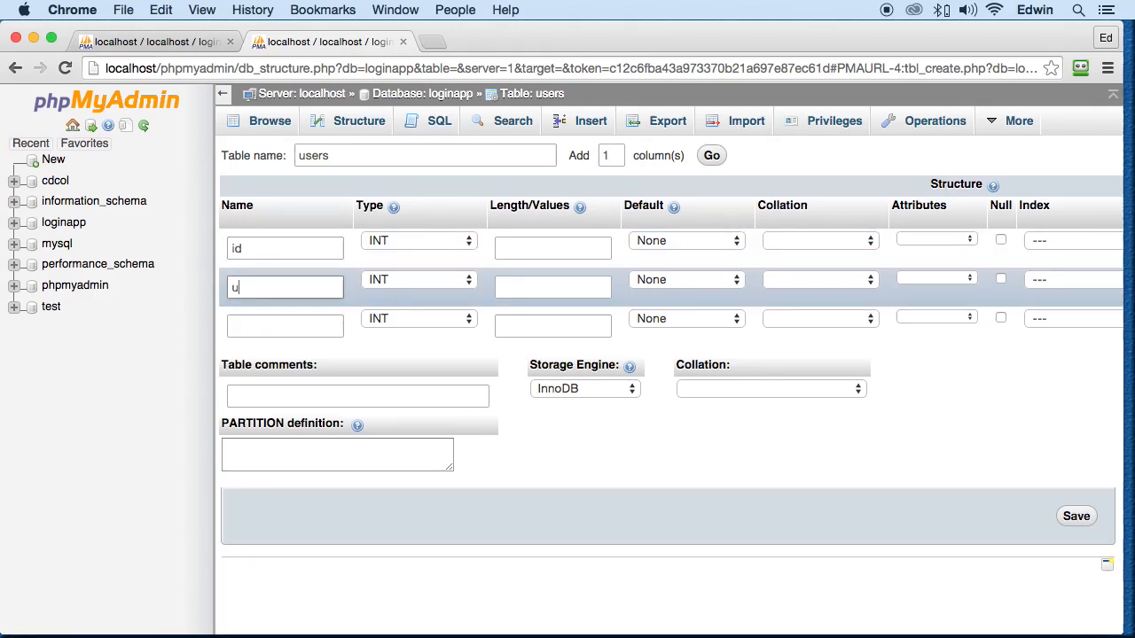
pyautogui.write('sername')
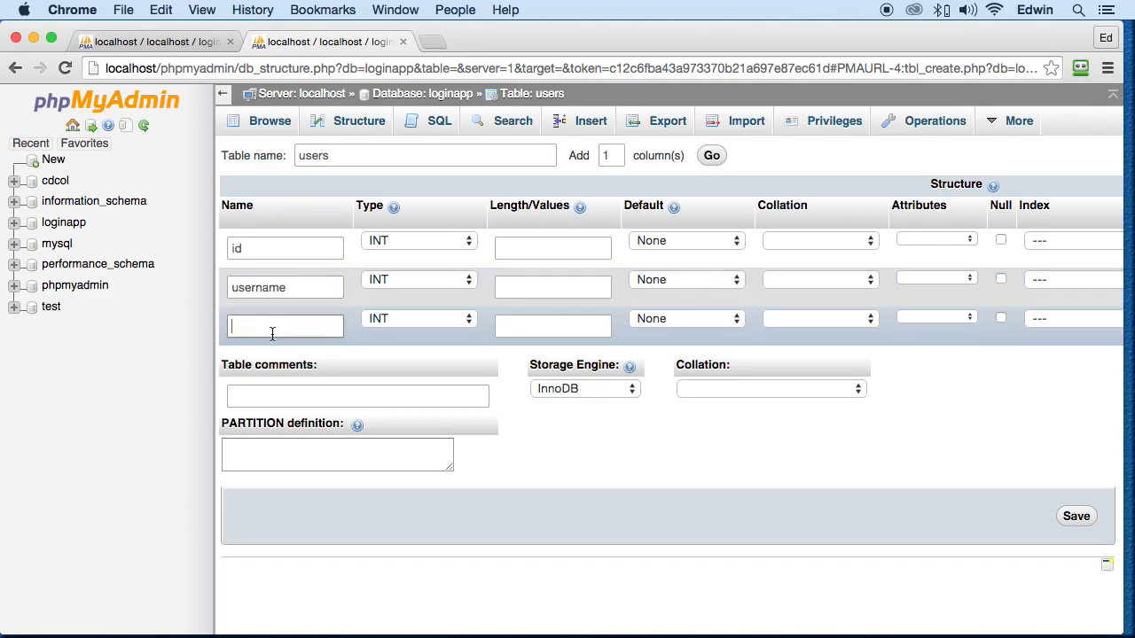
pyautogui.write('password')
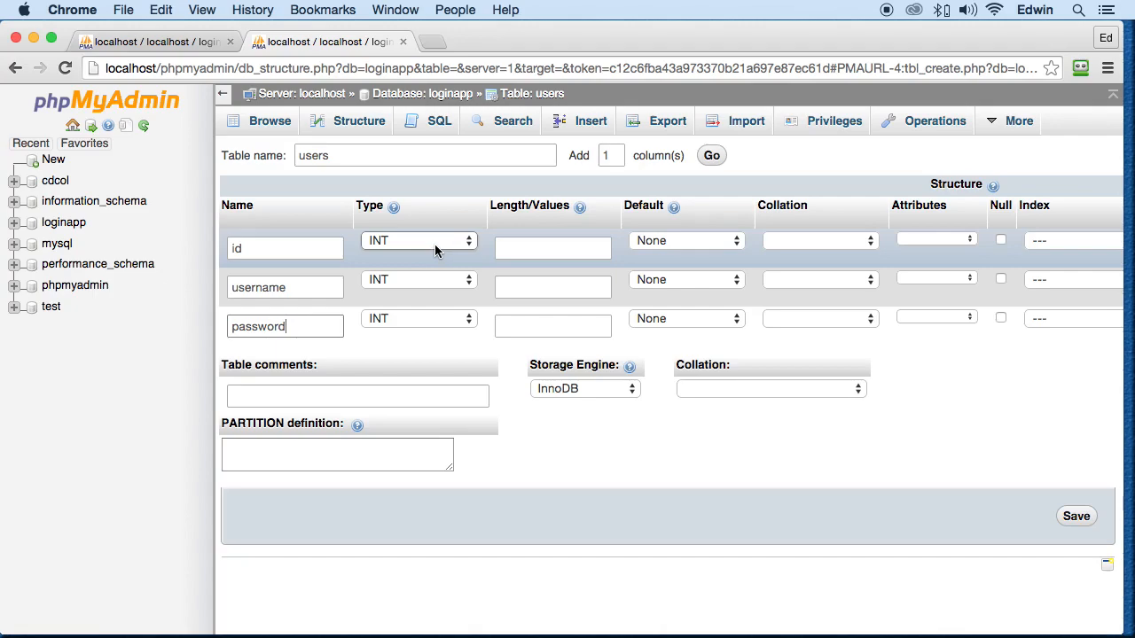
pyautogui.moveTo(412, 245)
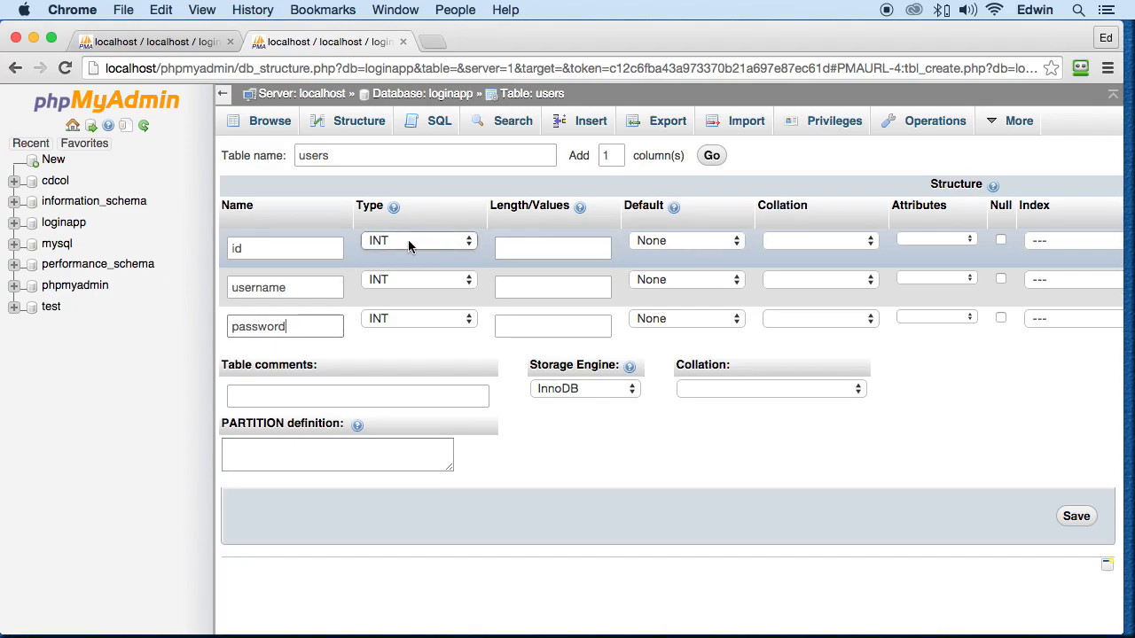
# - Set id to length 11 with auto-increment and accept it as the PRIMARY key
pyautogui.write('11')
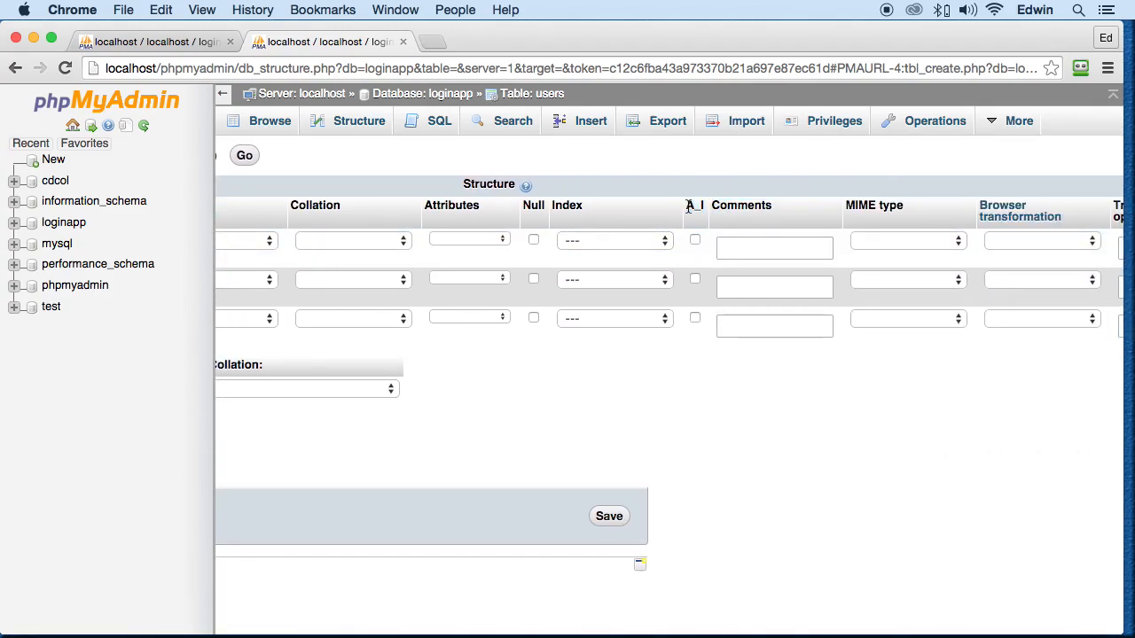
pyautogui.click(696, 239)
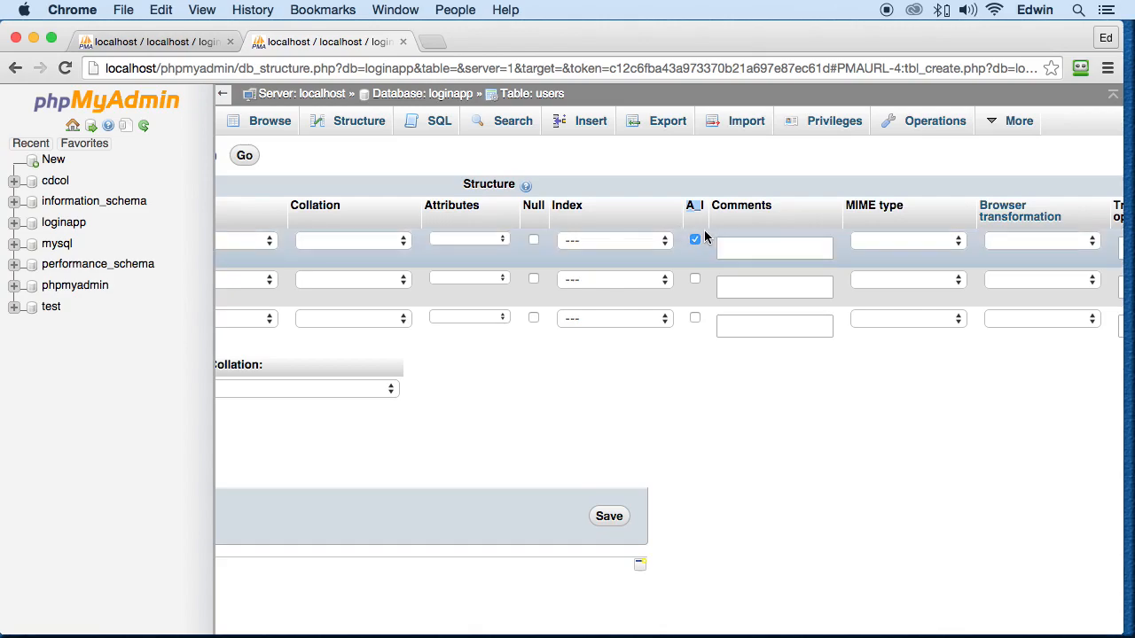
pyautogui.hscroll(-3)
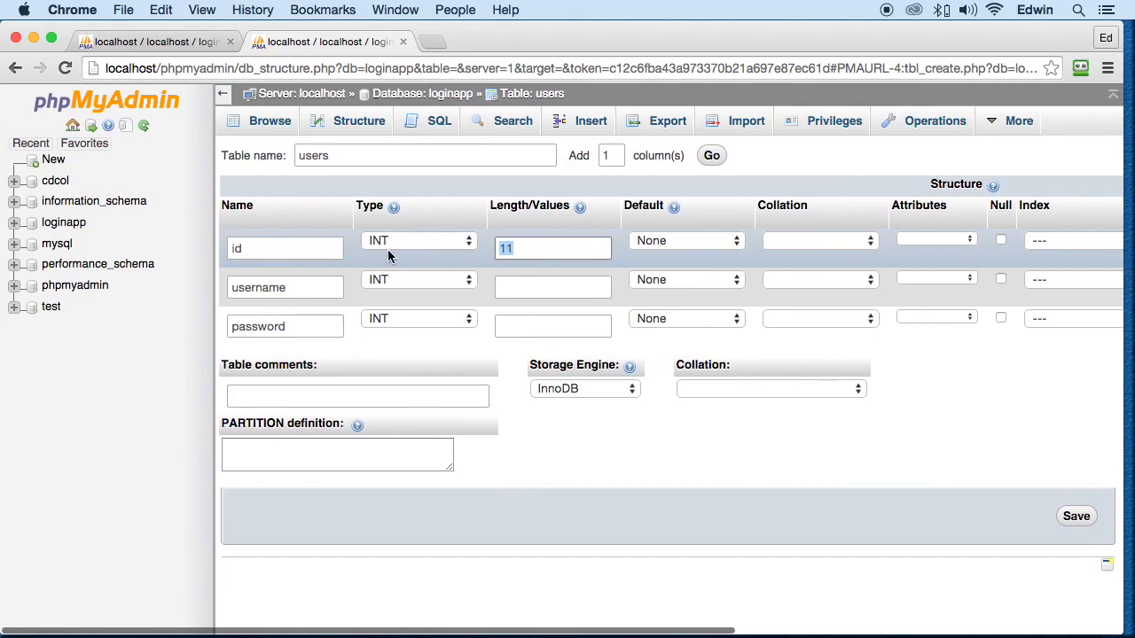
pyautogui.hscroll(3)
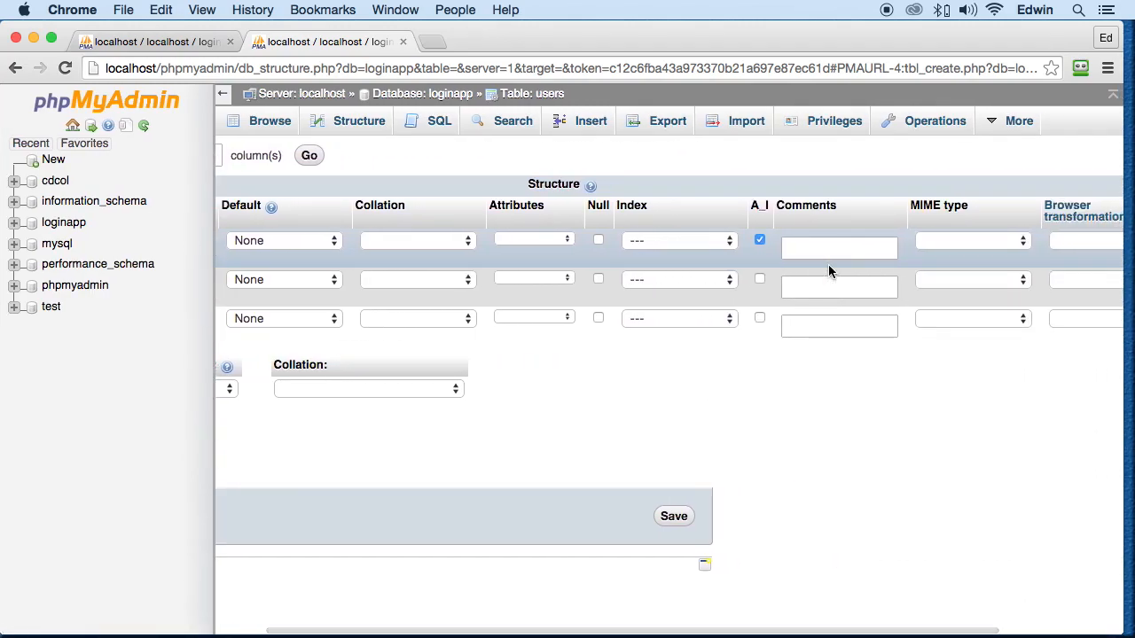
pyautogui.click(677, 241)
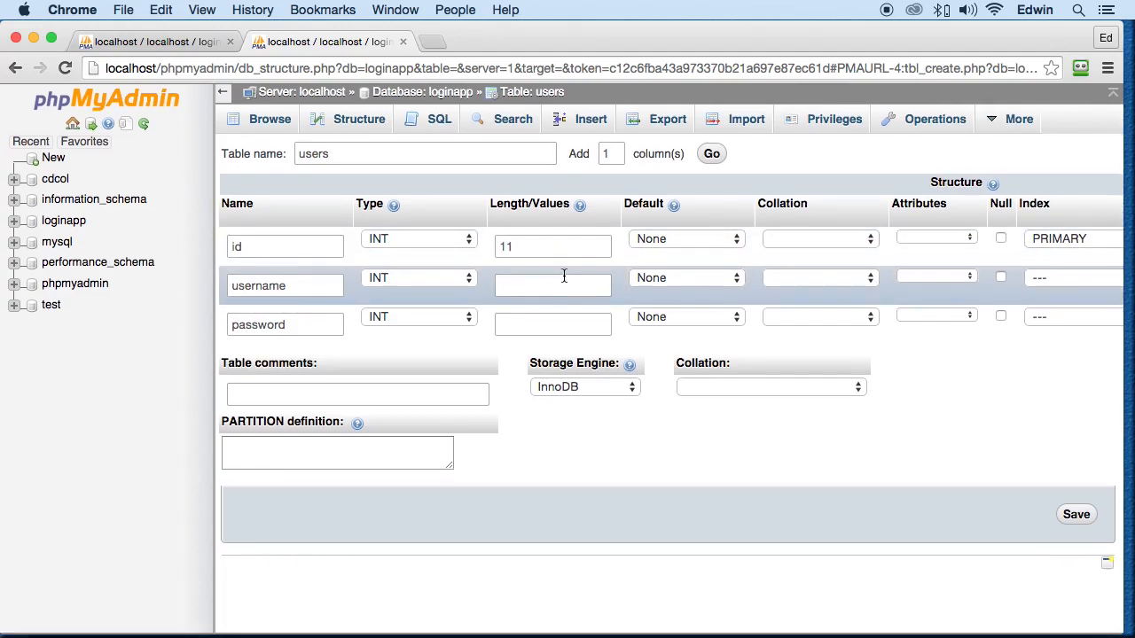
# - Make username a VARCHAR column with length 32
pyautogui.click(417, 276)
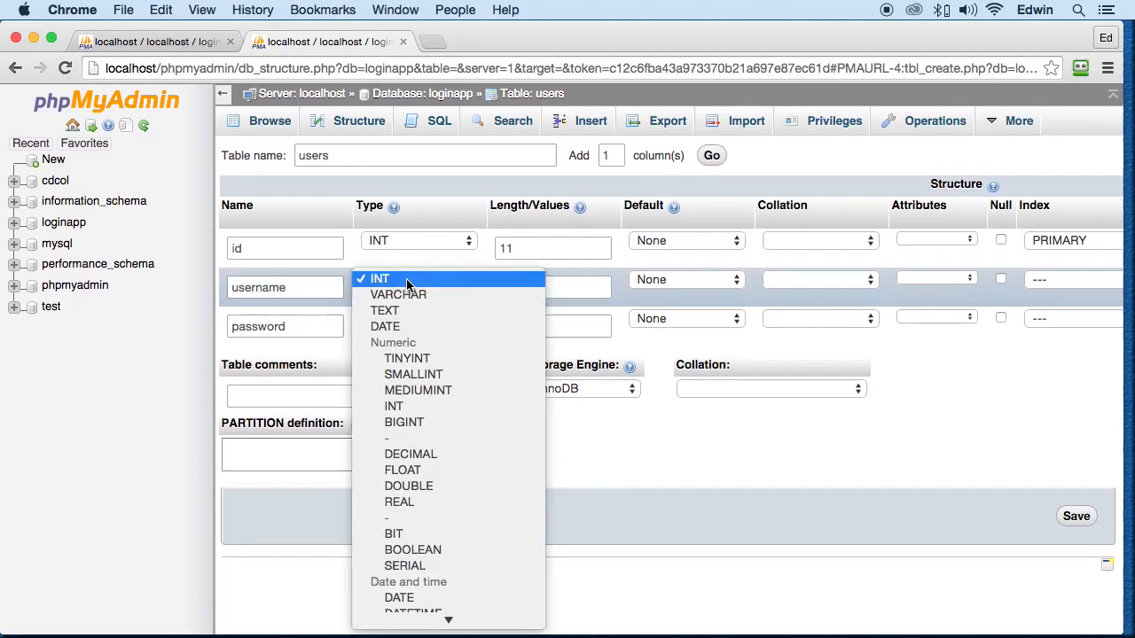
pyautogui.click(398, 295)
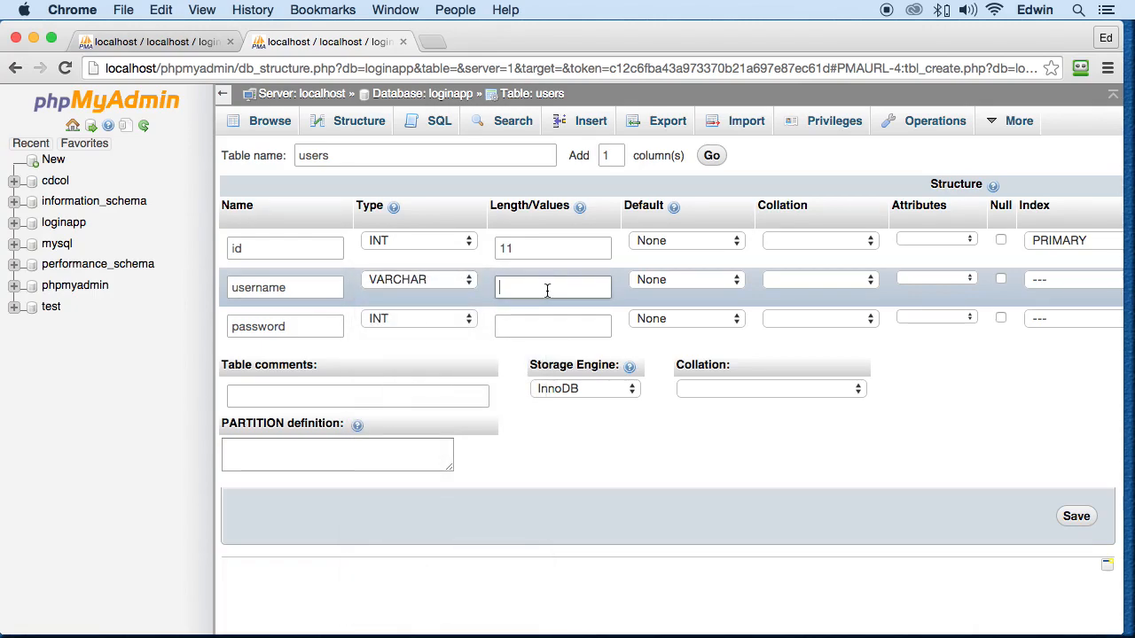
pyautogui.click(419, 280)
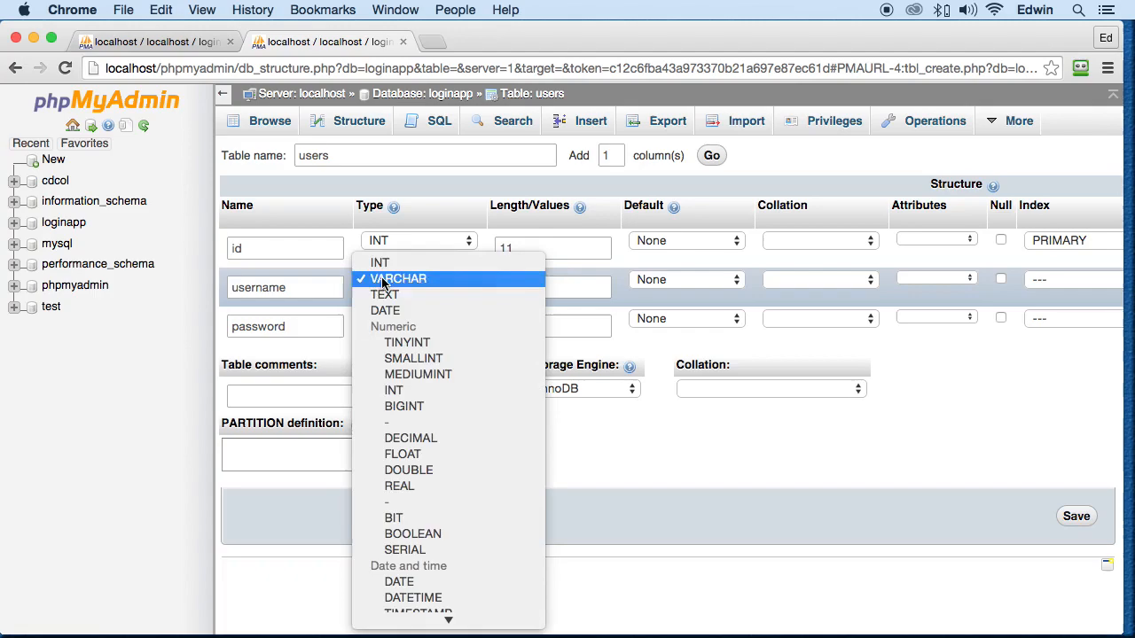
pyautogui.click(399, 279)
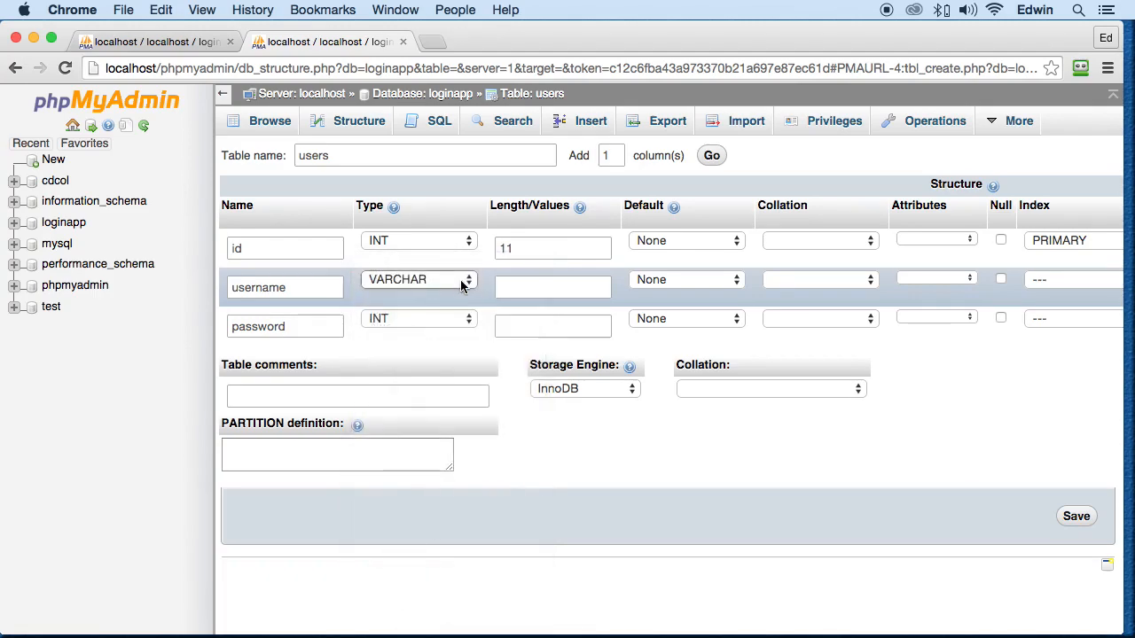
pyautogui.click(553, 287)
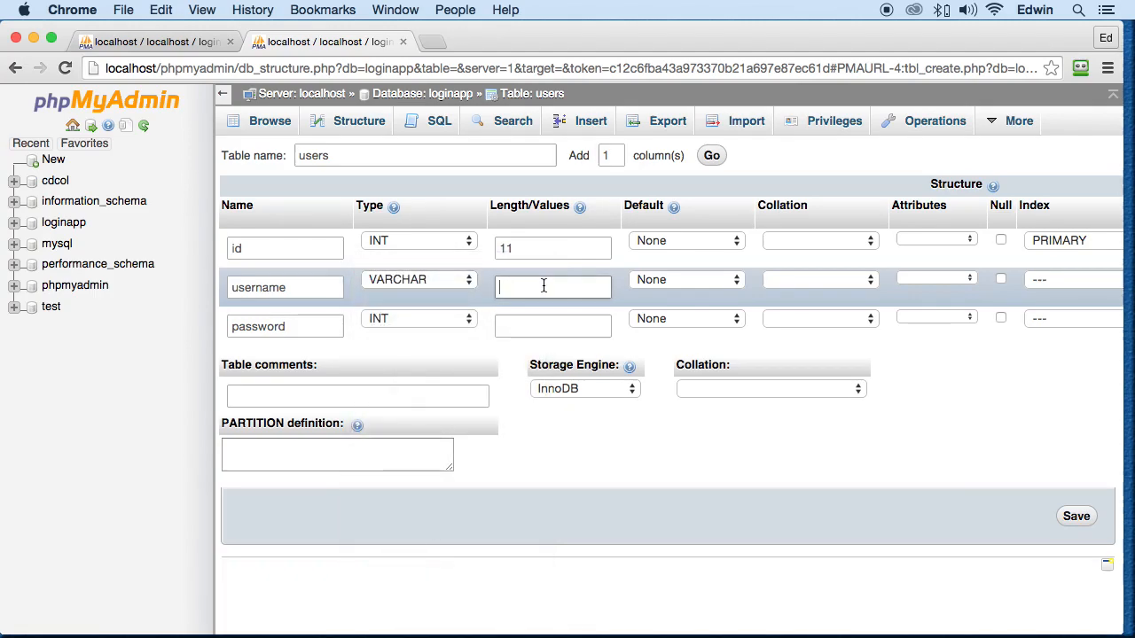
# - Make password VARCHAR(32) and keep id as INT
pyautogui.click(417, 319)
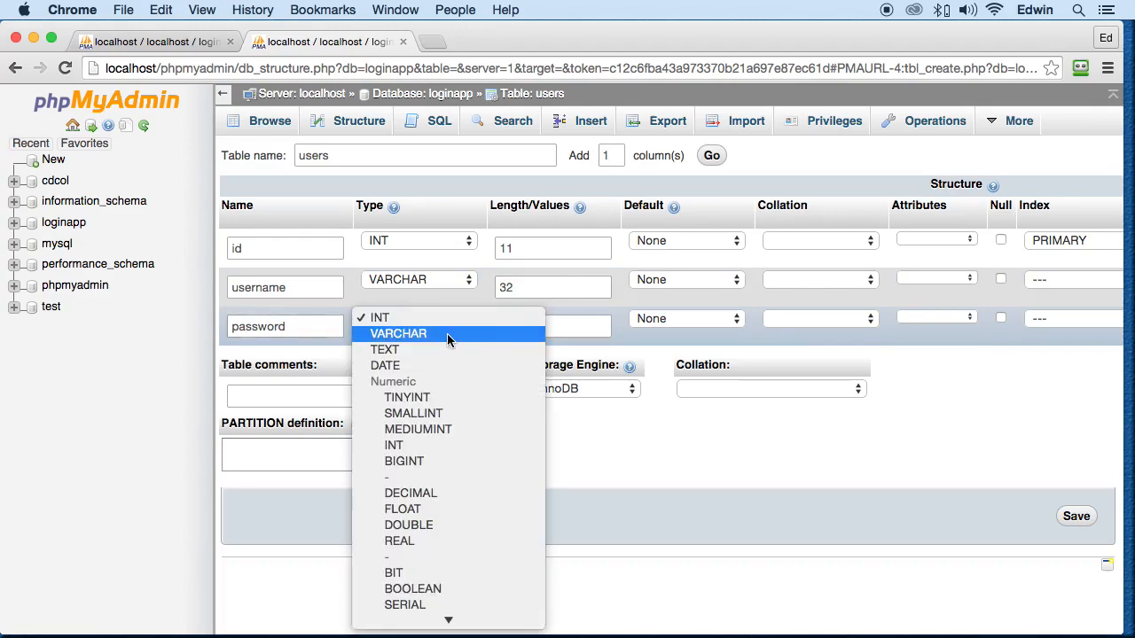
pyautogui.click(397, 334)
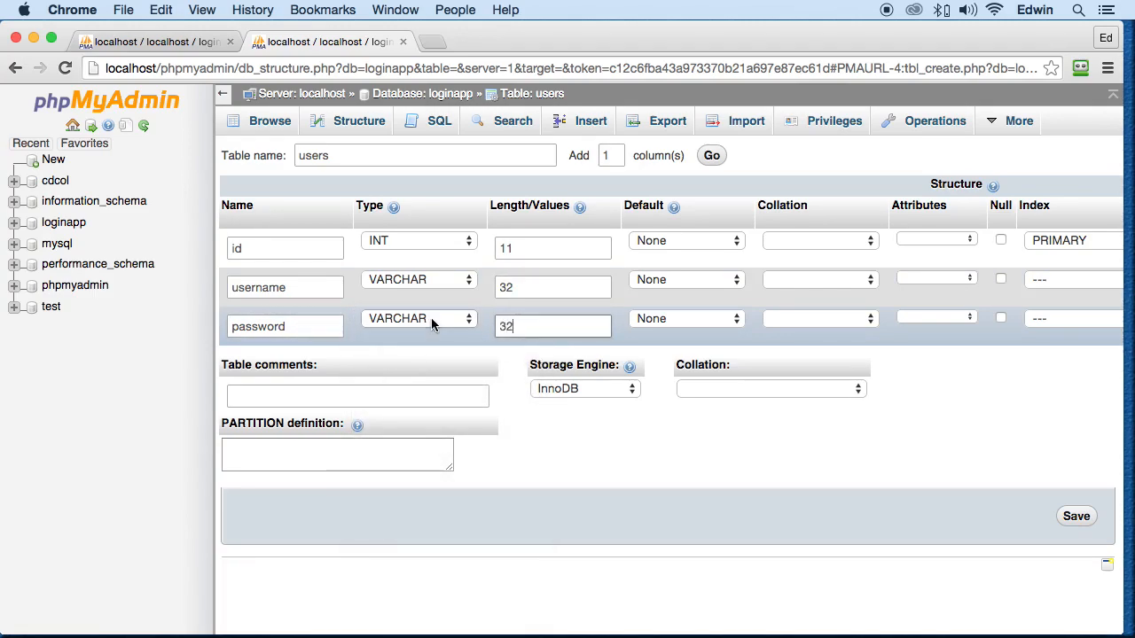
pyautogui.click(419, 241)
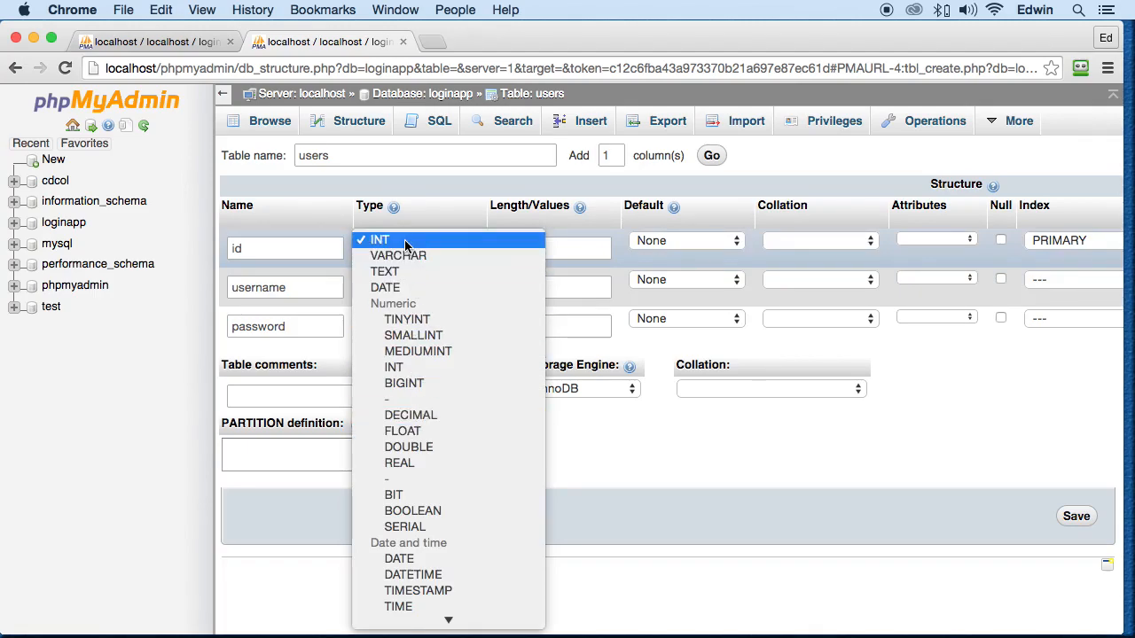
pyautogui.click(379, 240)
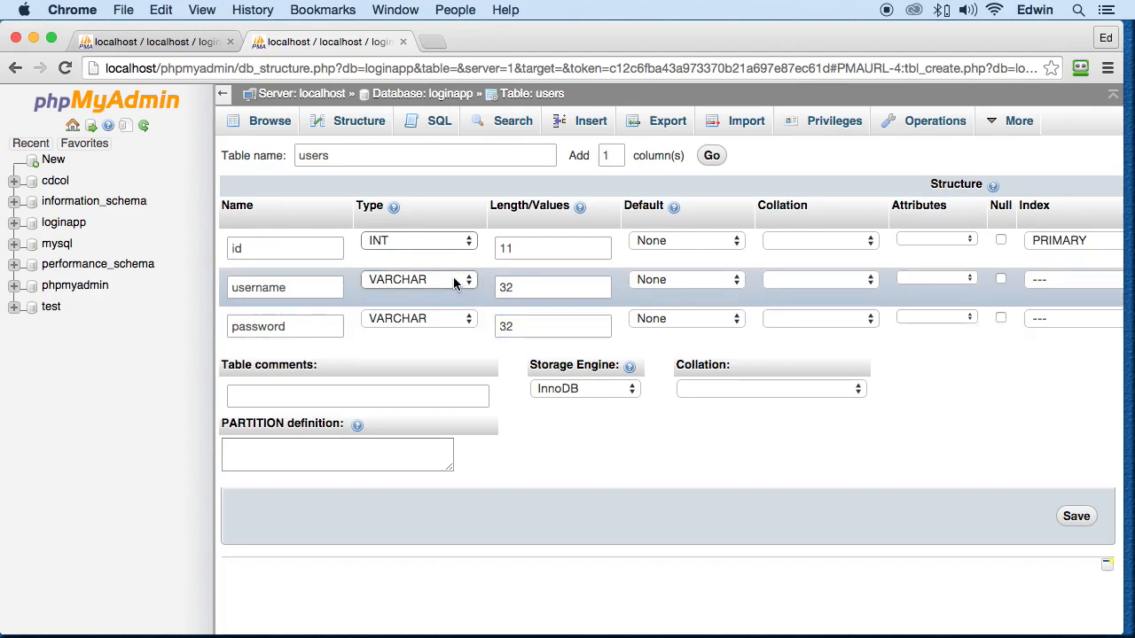
pyautogui.moveTo(450, 318)
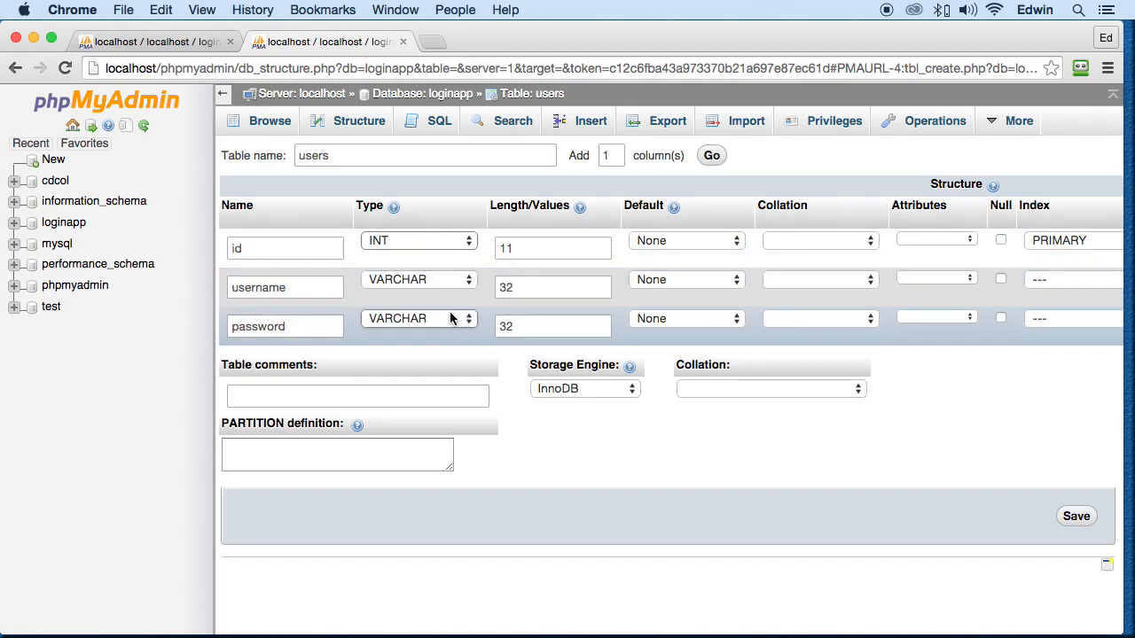
pyautogui.moveTo(436, 273)
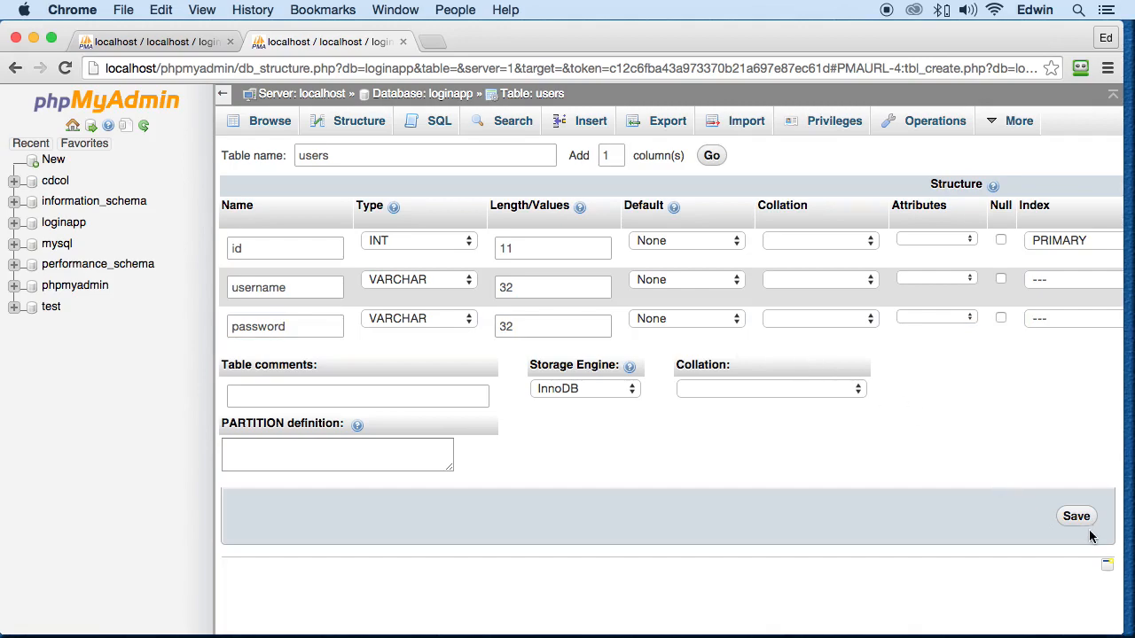
# - Save the users table into the loginapp database
pyautogui.click(1075, 516)
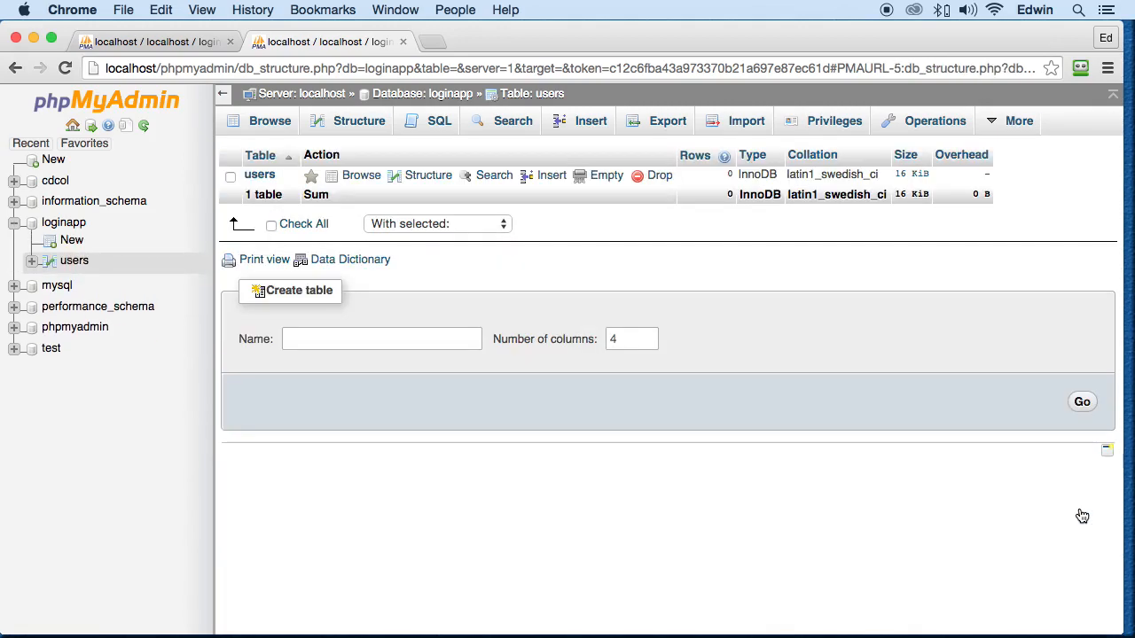
pyautogui.moveTo(301, 92)
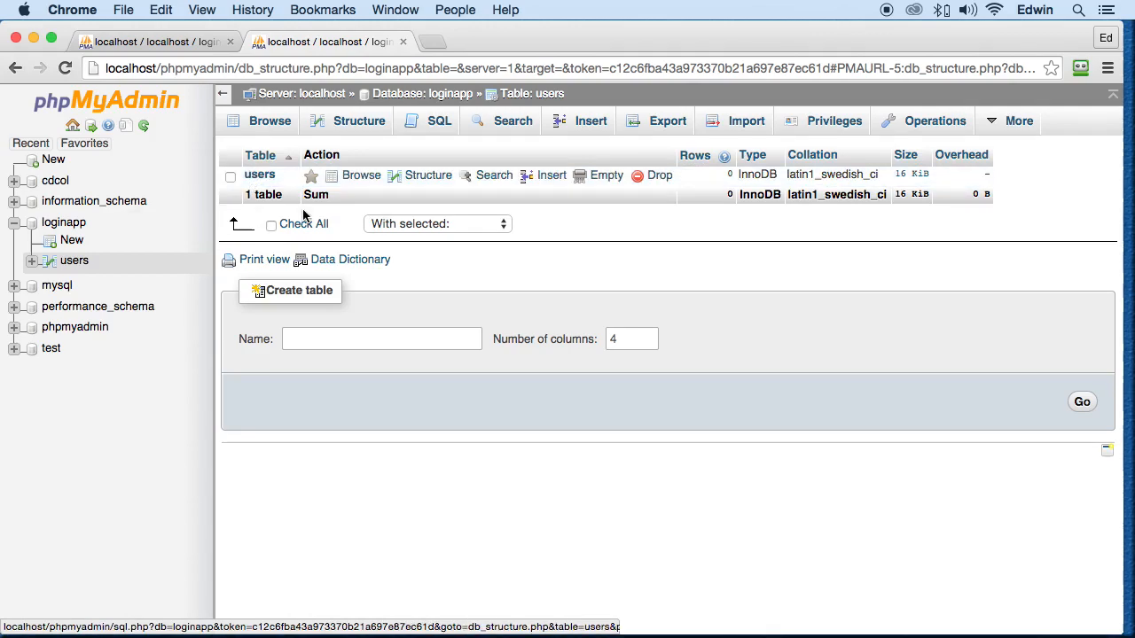
pyautogui.click(591, 121)
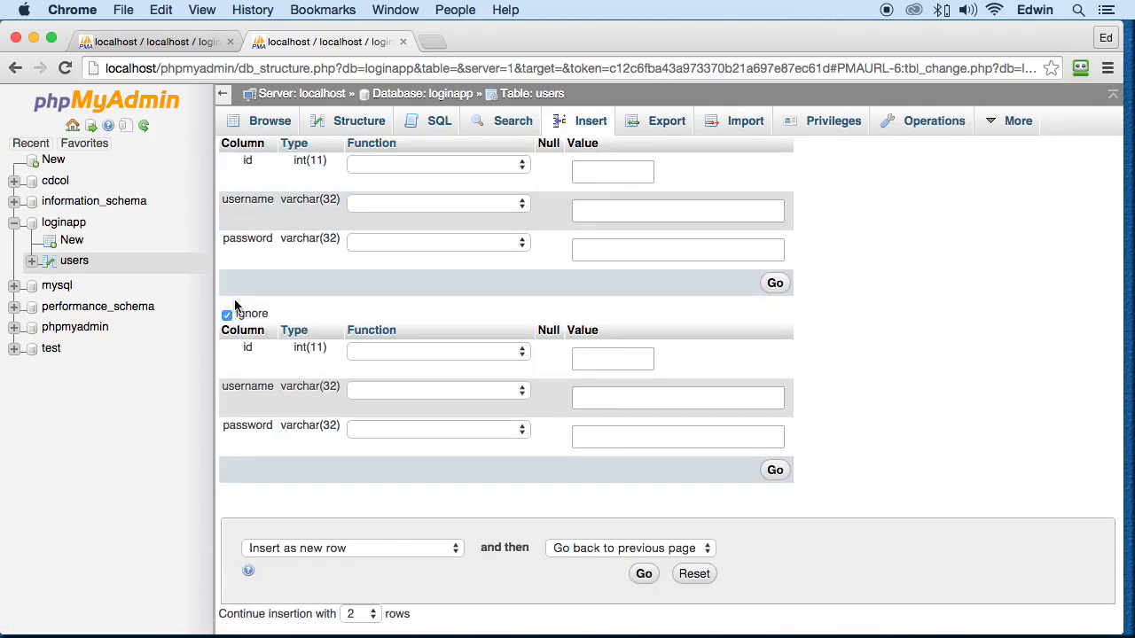
pyautogui.moveTo(660, 518)
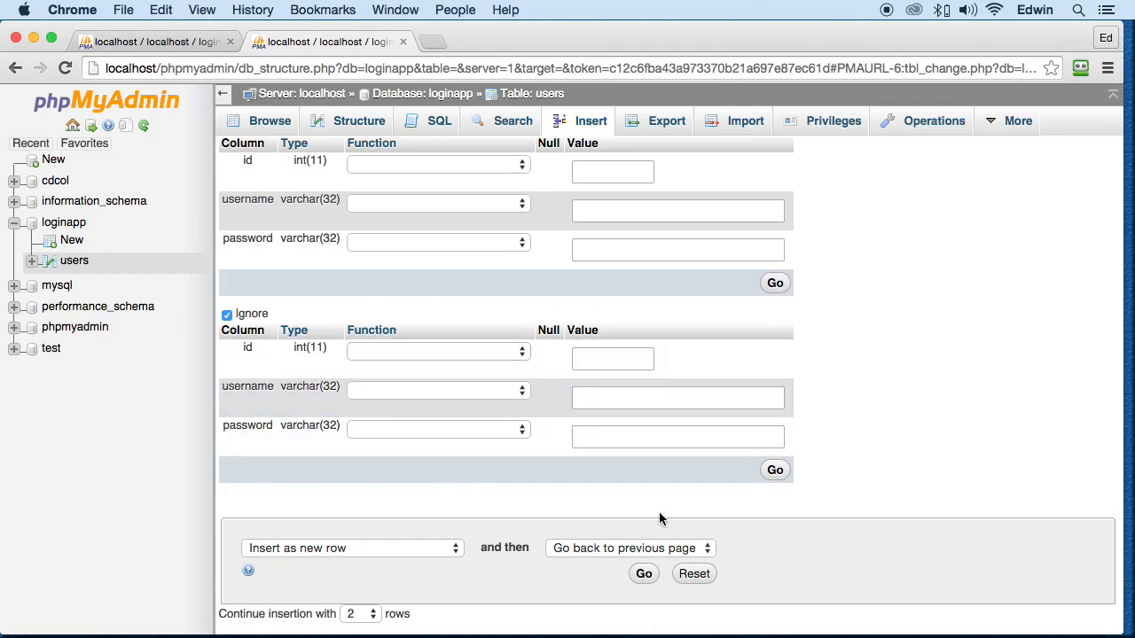
pyautogui.moveTo(912, 418)
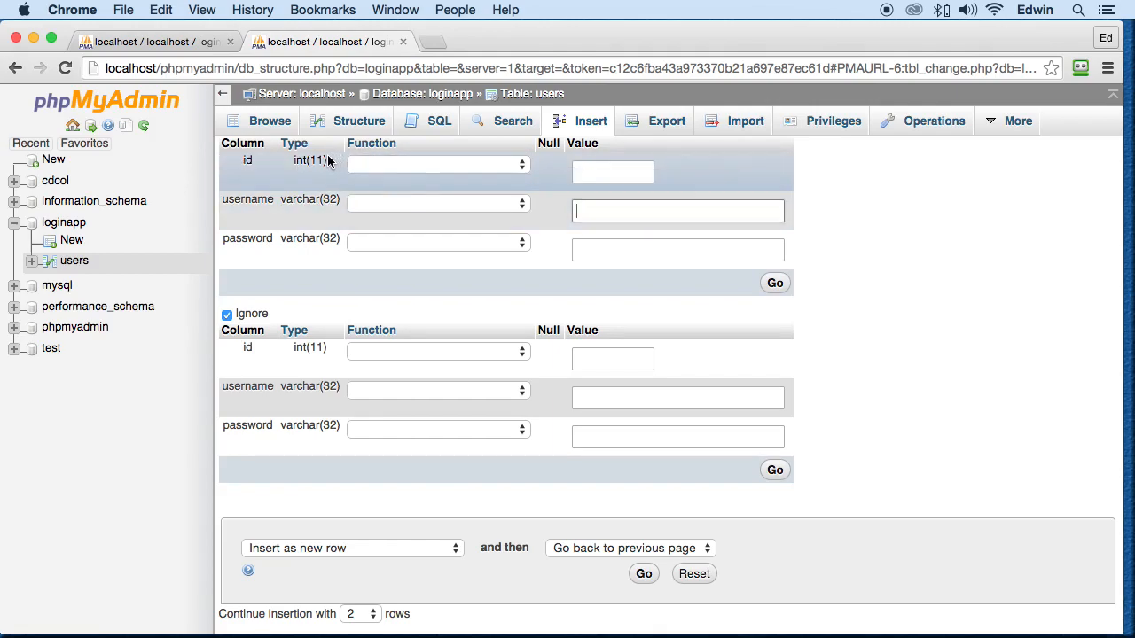
pyautogui.click(677, 209)
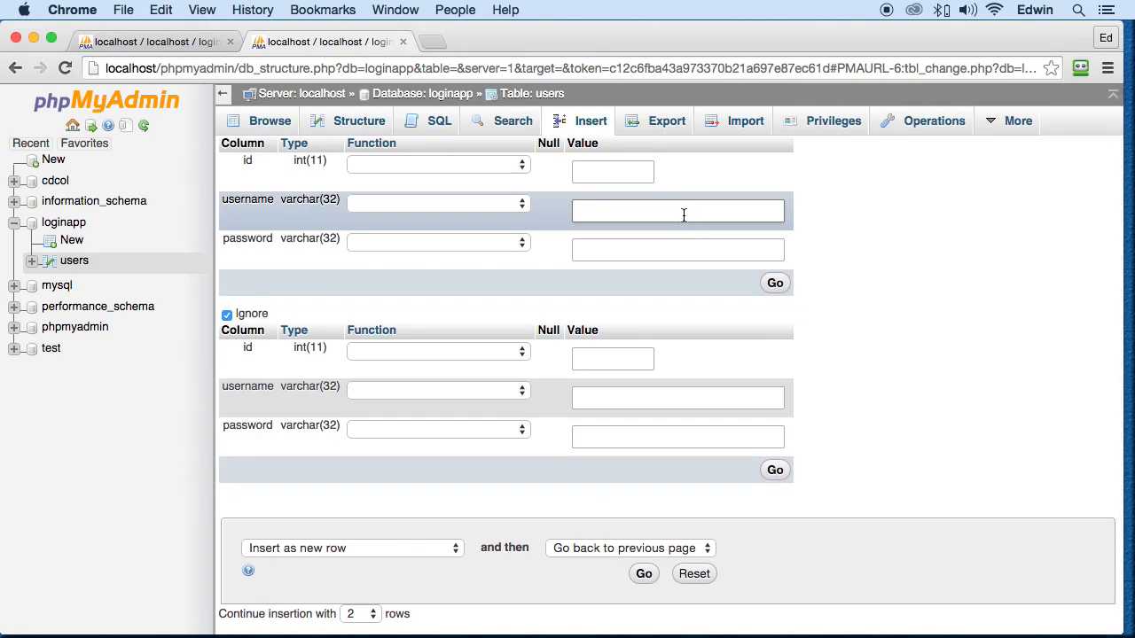
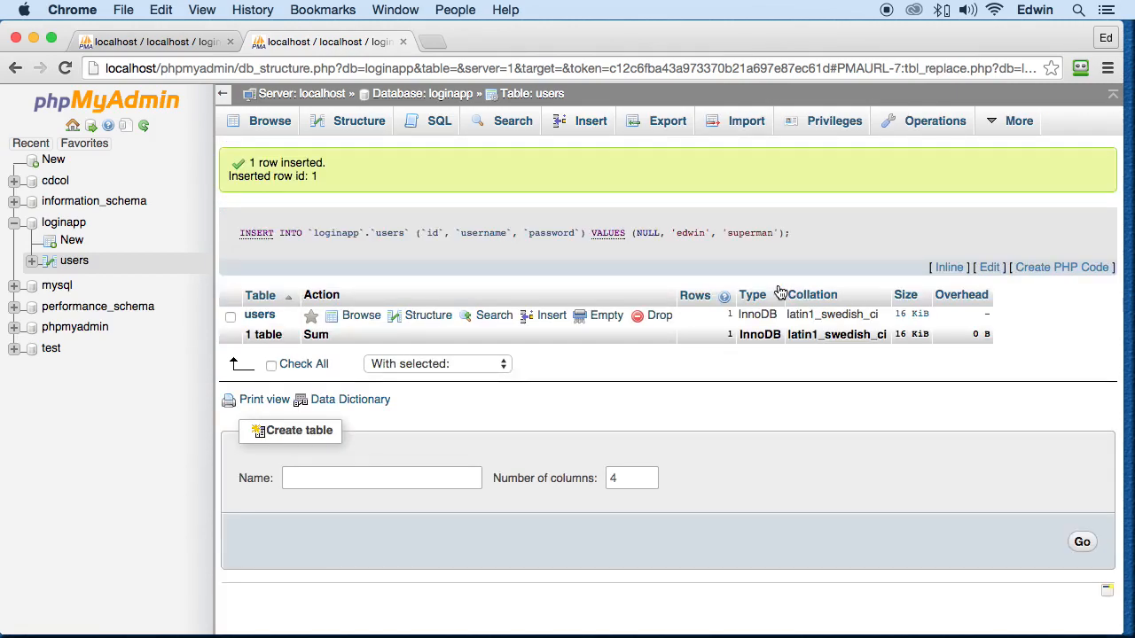
pyautogui.click(269, 121)
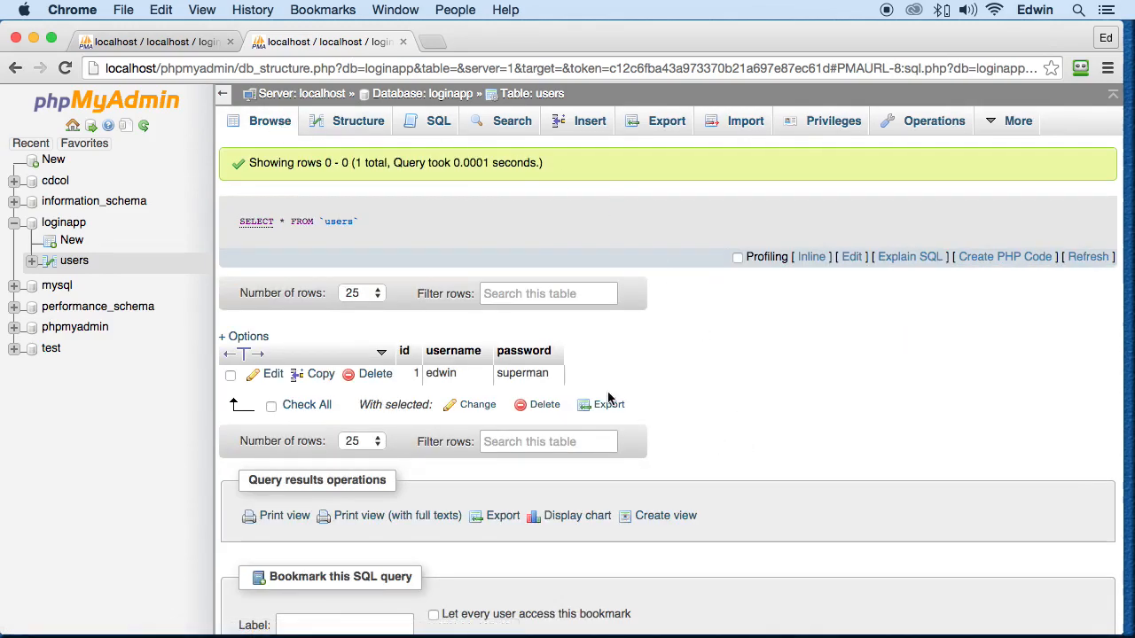
pyautogui.moveTo(574, 378)
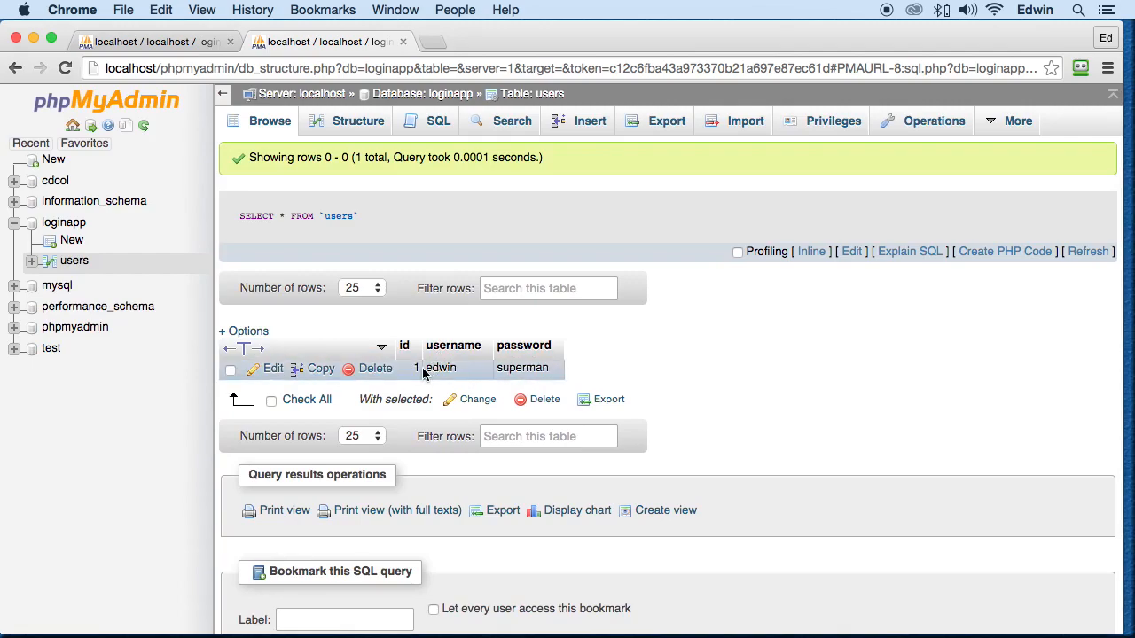
pyautogui.moveTo(468, 372)
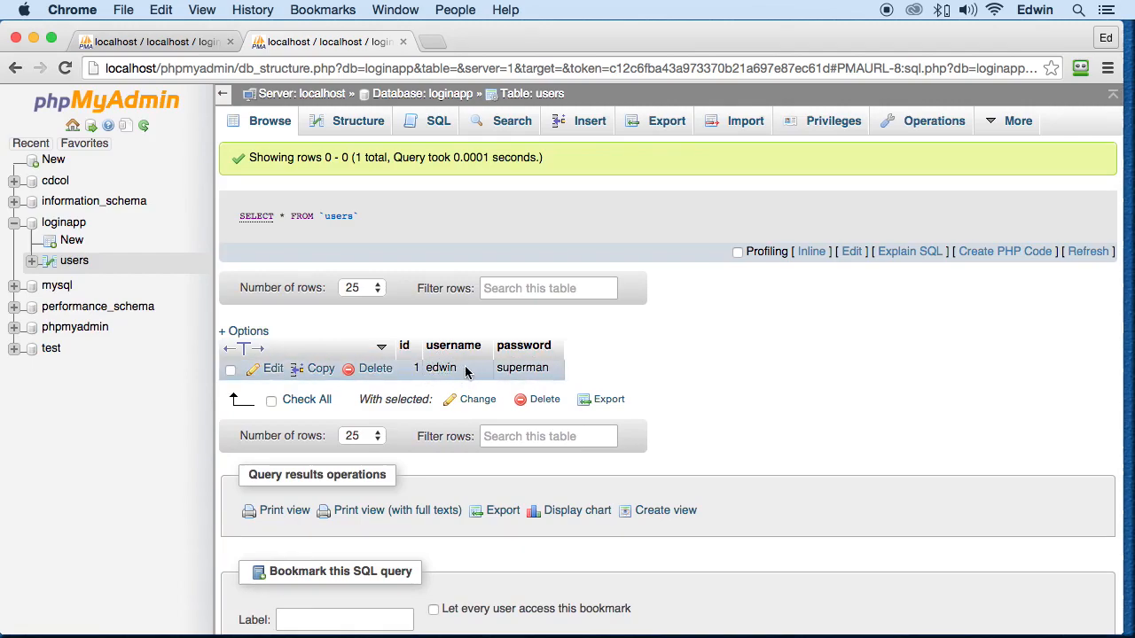
pyautogui.moveTo(610, 374)
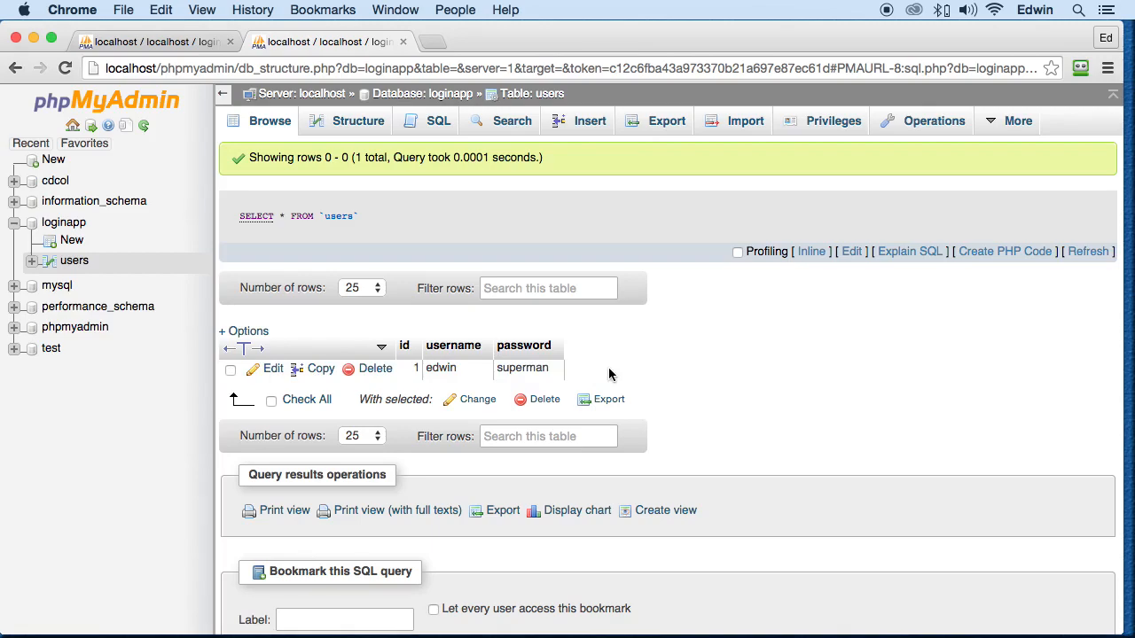
pyautogui.moveTo(660, 181)
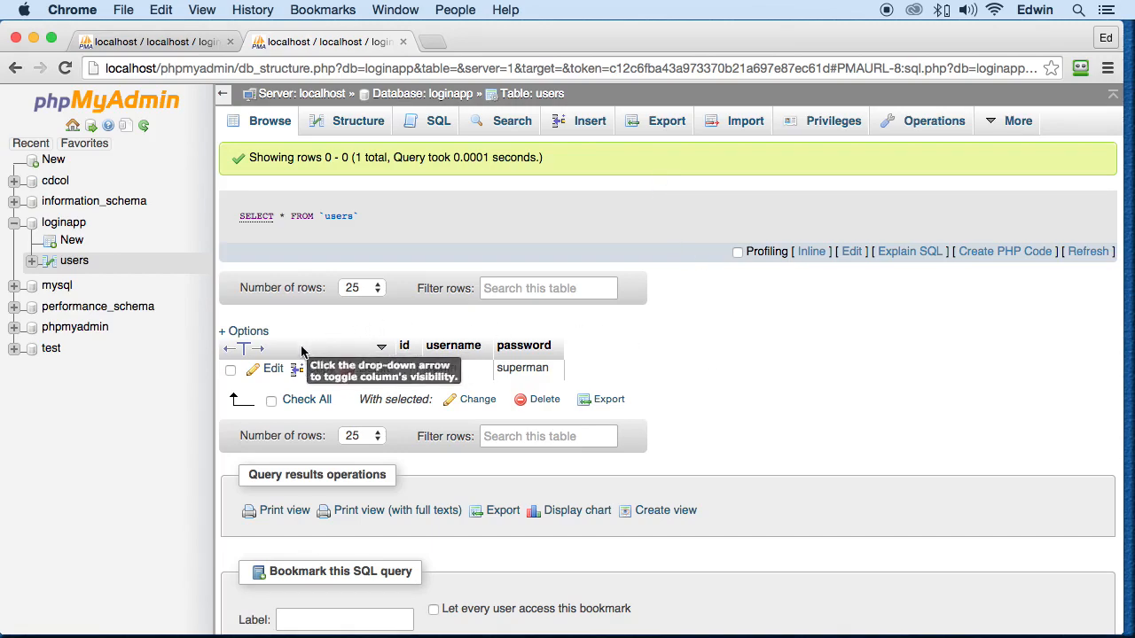
pyautogui.click(231, 370)
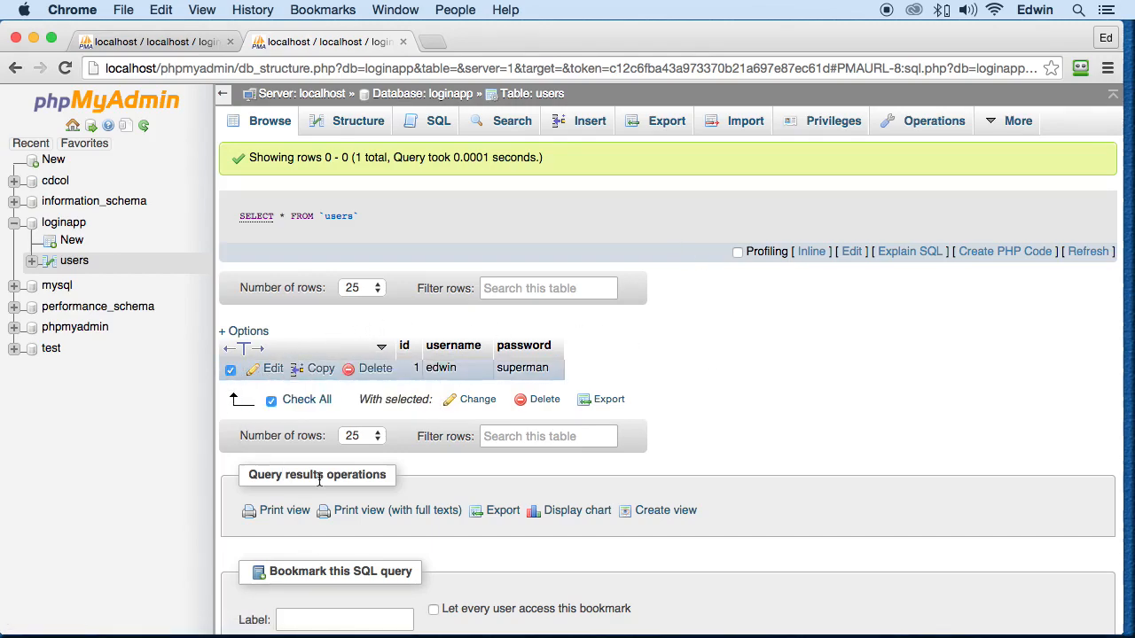
pyautogui.moveTo(544, 399)
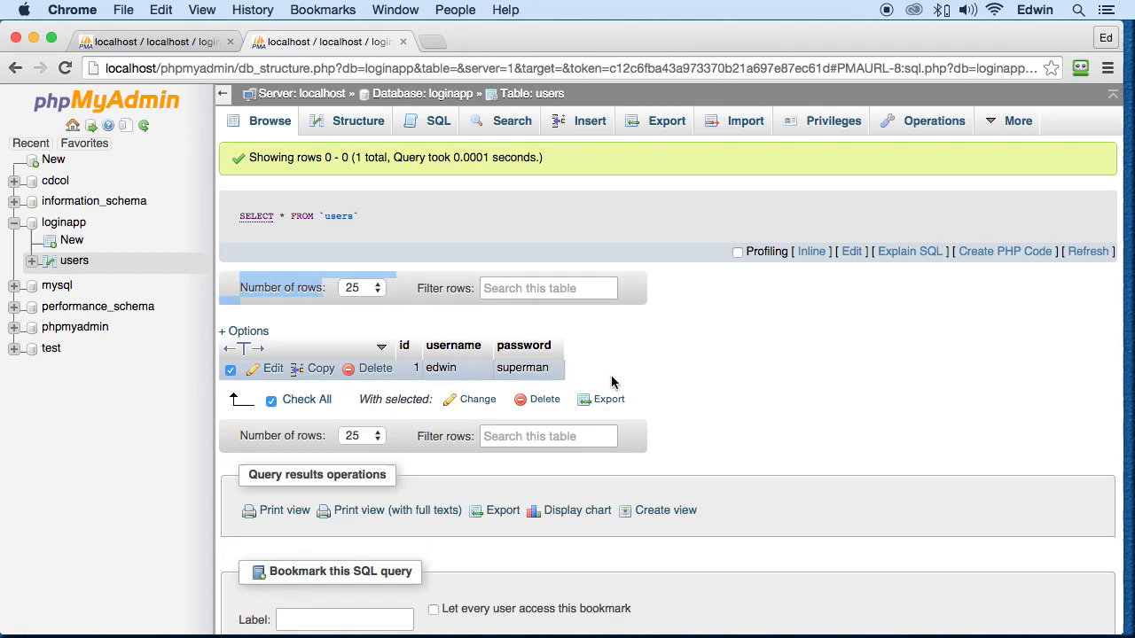
pyautogui.moveTo(730, 426)
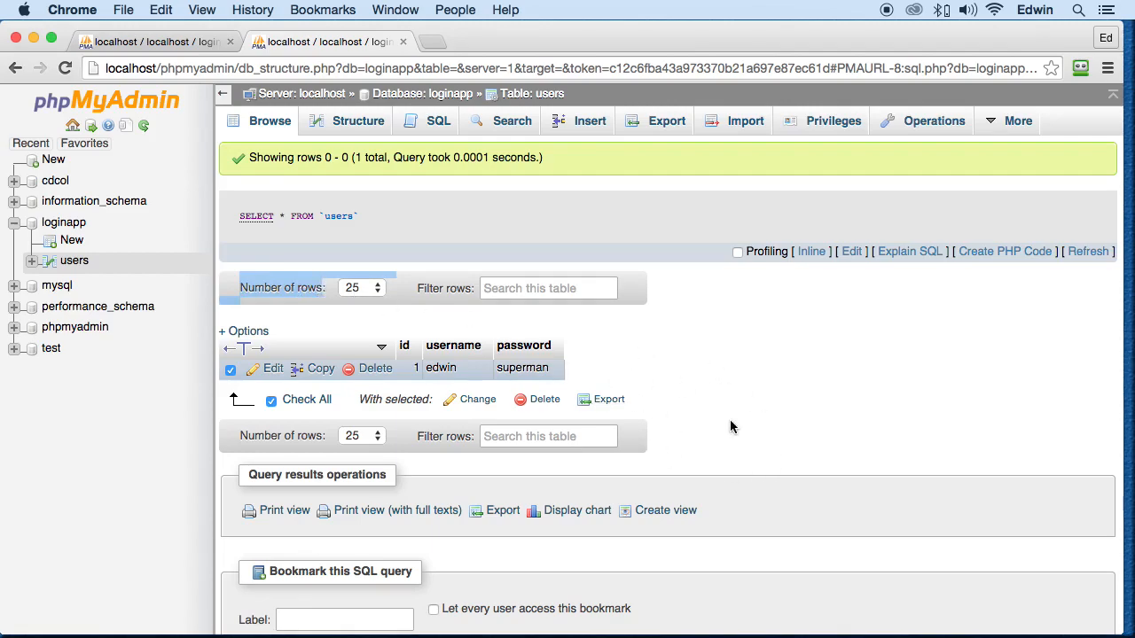
pyautogui.click(63, 222)
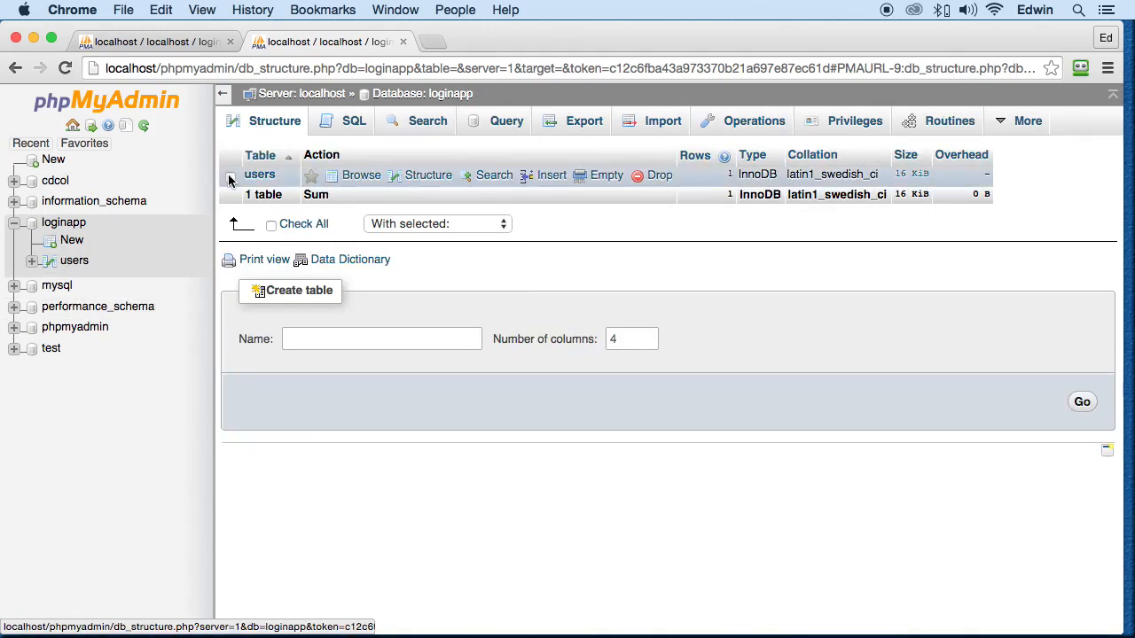
pyautogui.click(436, 223)
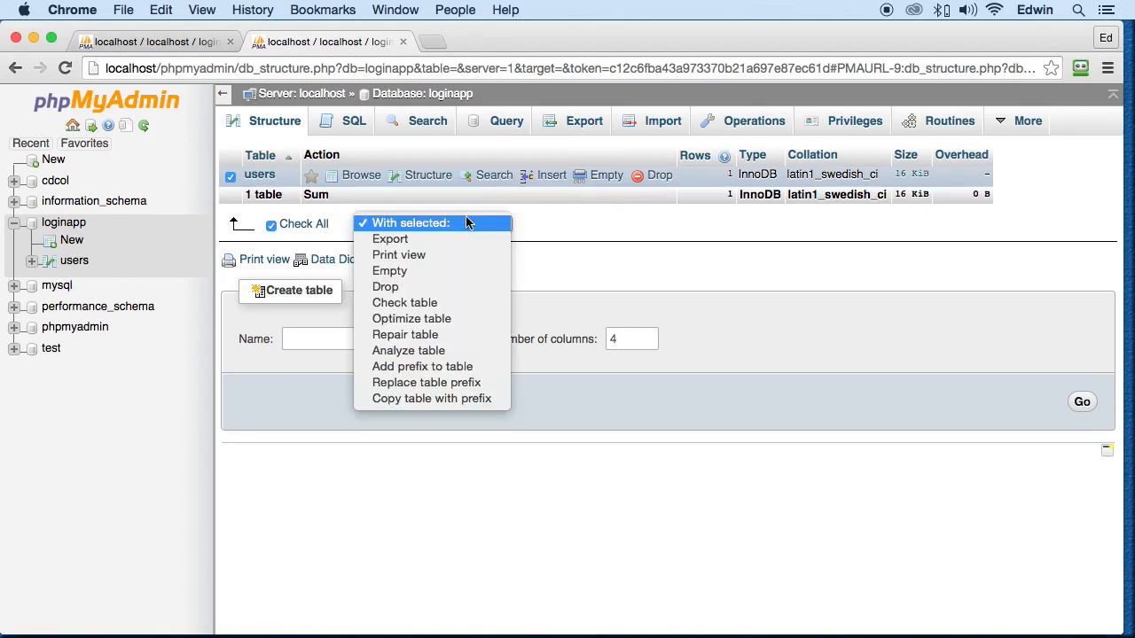
pyautogui.moveTo(443, 288)
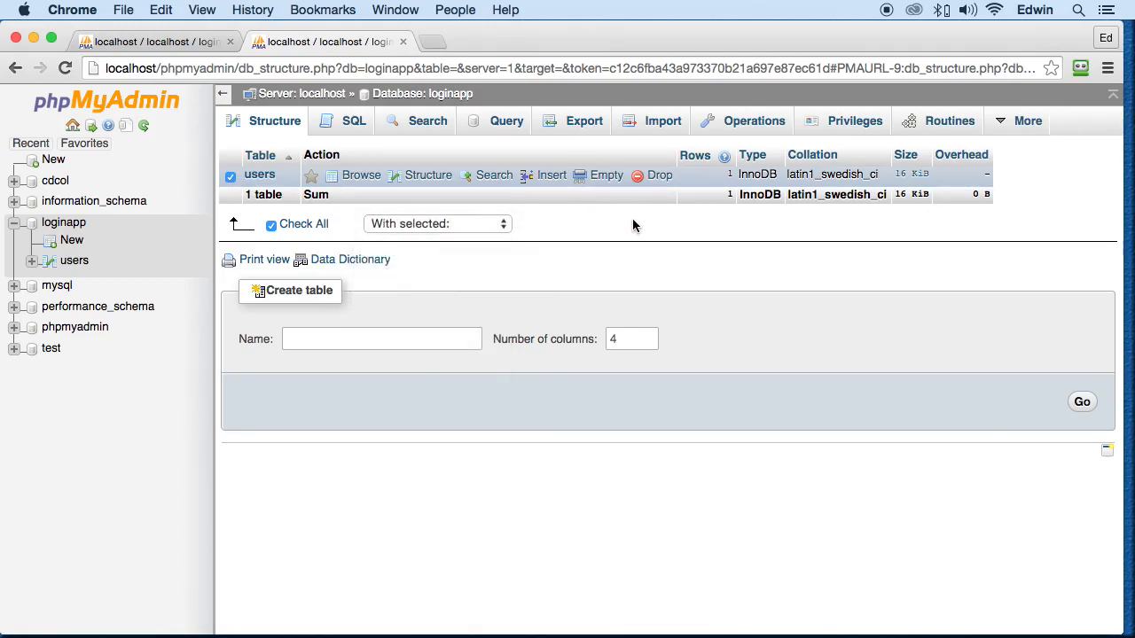
pyautogui.moveTo(617, 227)
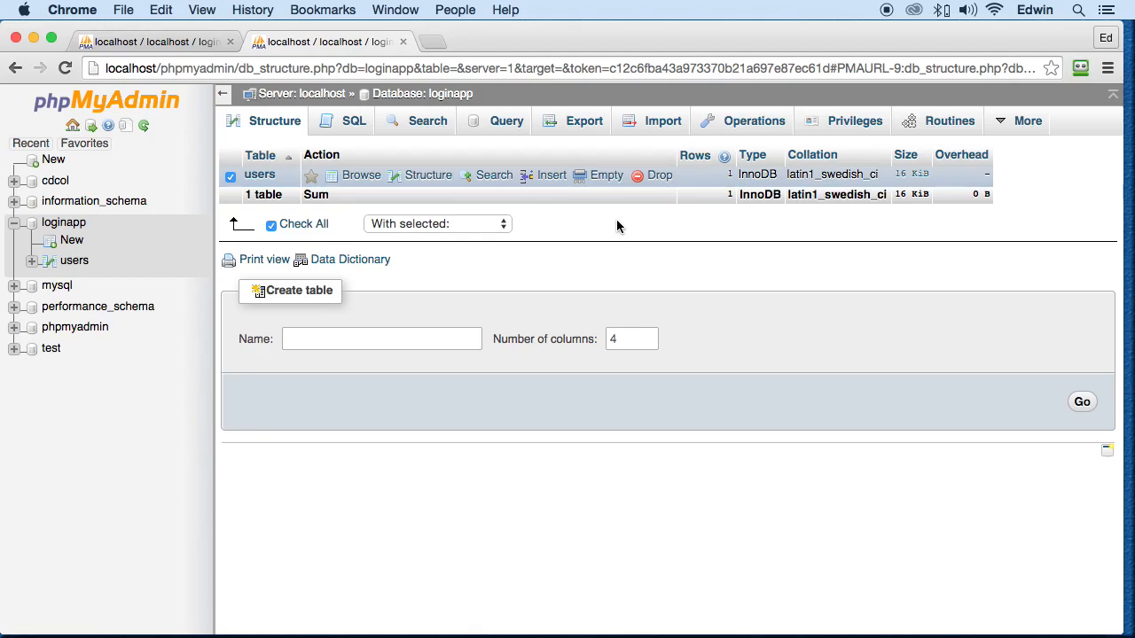